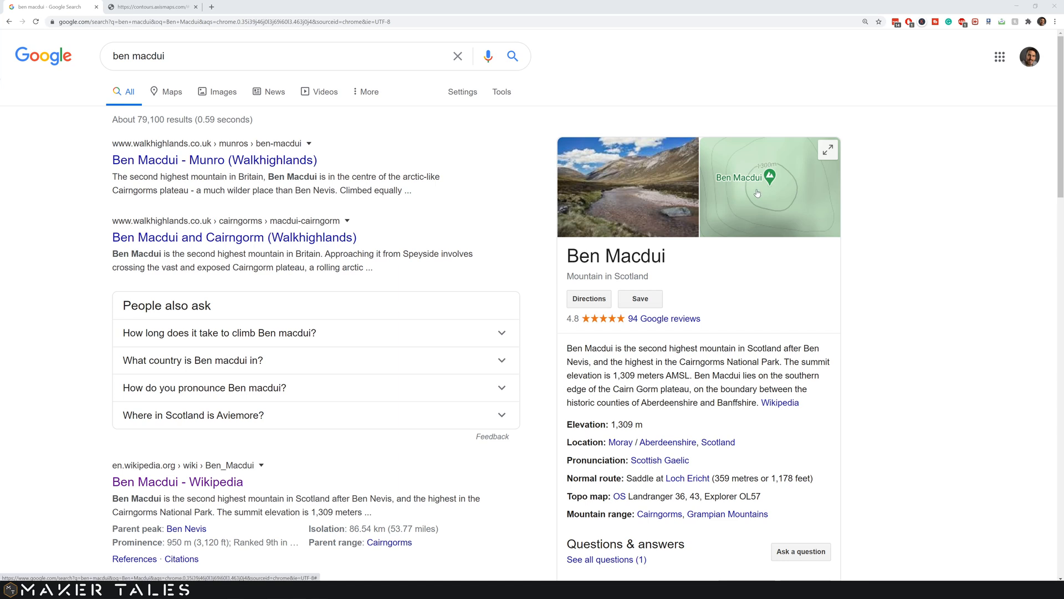
Show Ben Macdui on the Google Maps terrain view, zoomed out over the Cairngorms.
left_click(770, 187)
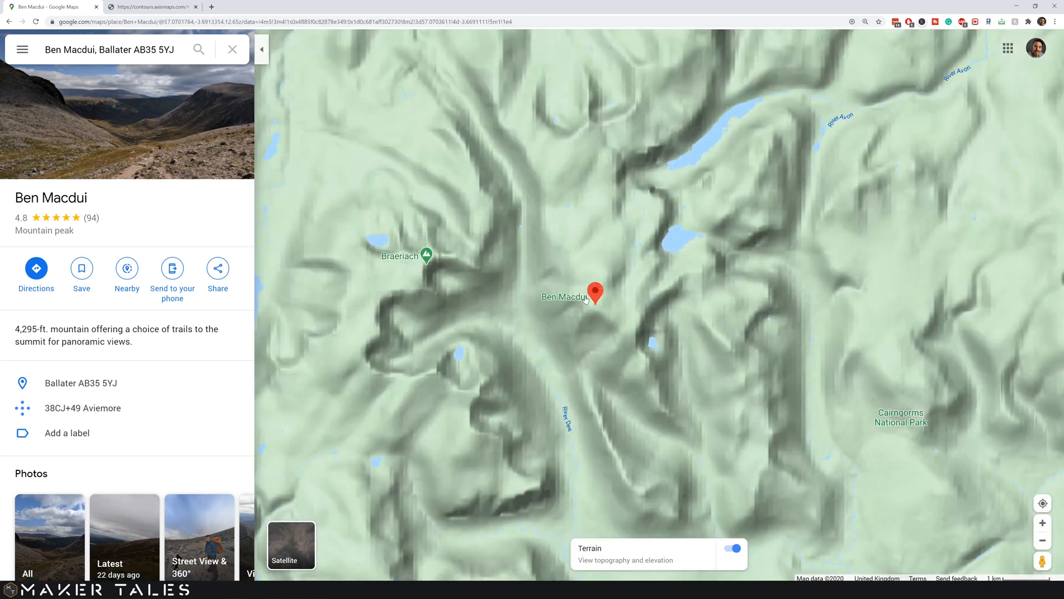
scroll("down", 3)
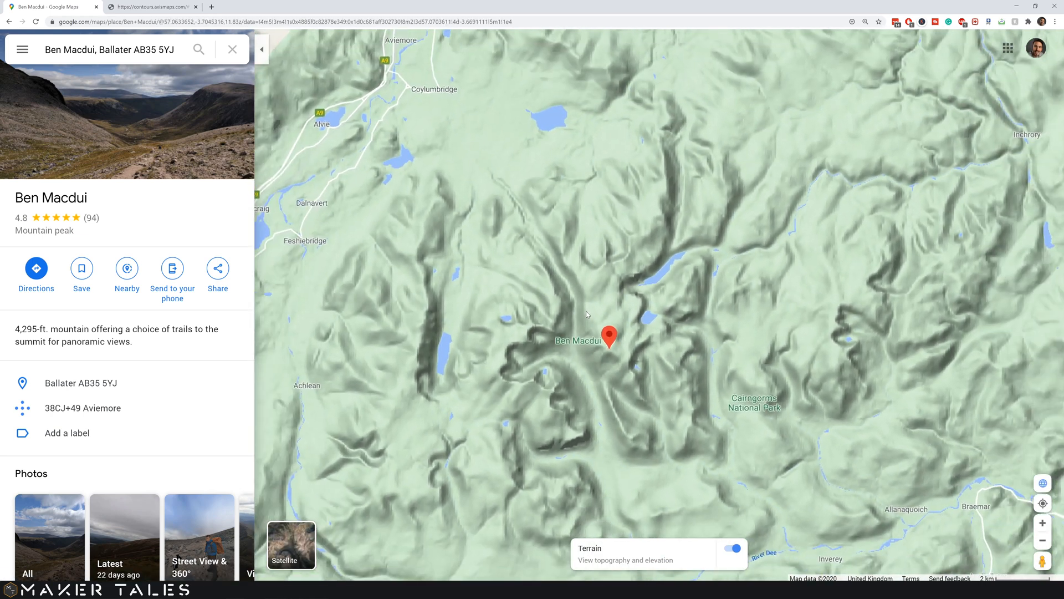
scroll("down", 3)
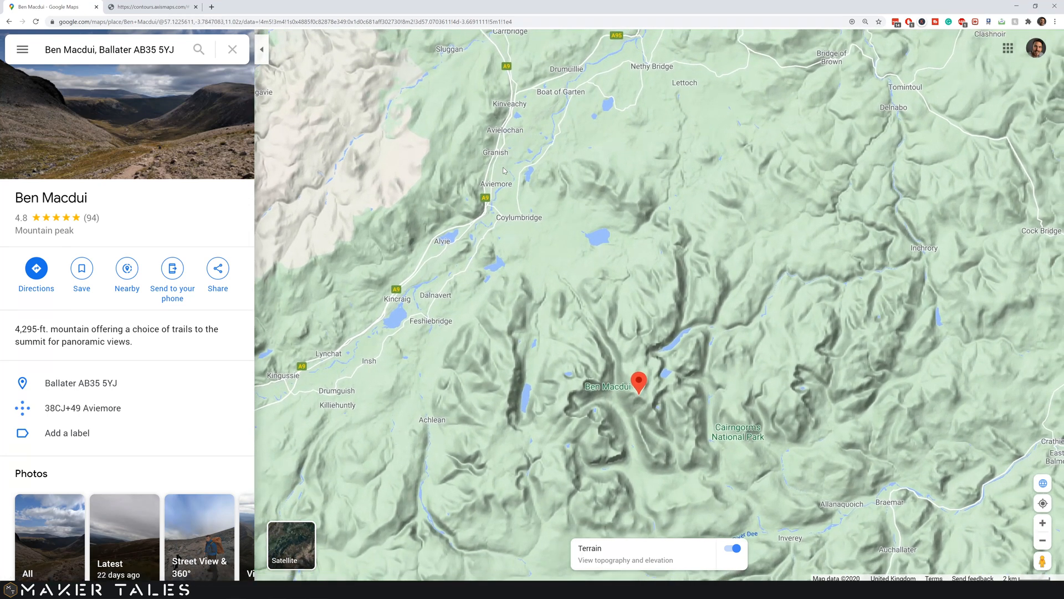
left_click(149, 6)
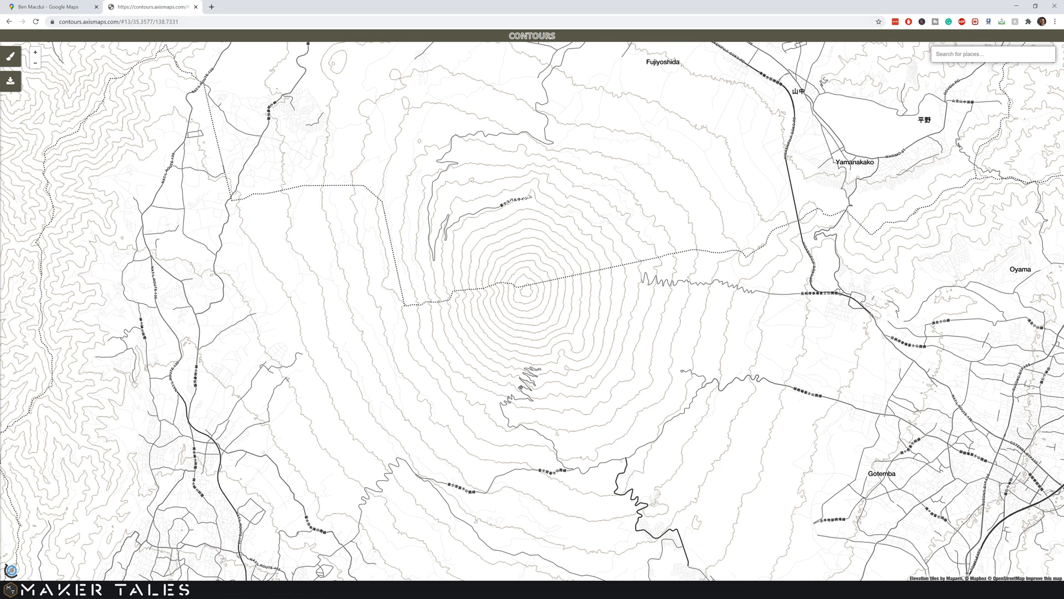
Search Contours for 'ben macdui', go to the Aviemore result, and compare with Google Maps.
left_click(992, 55)
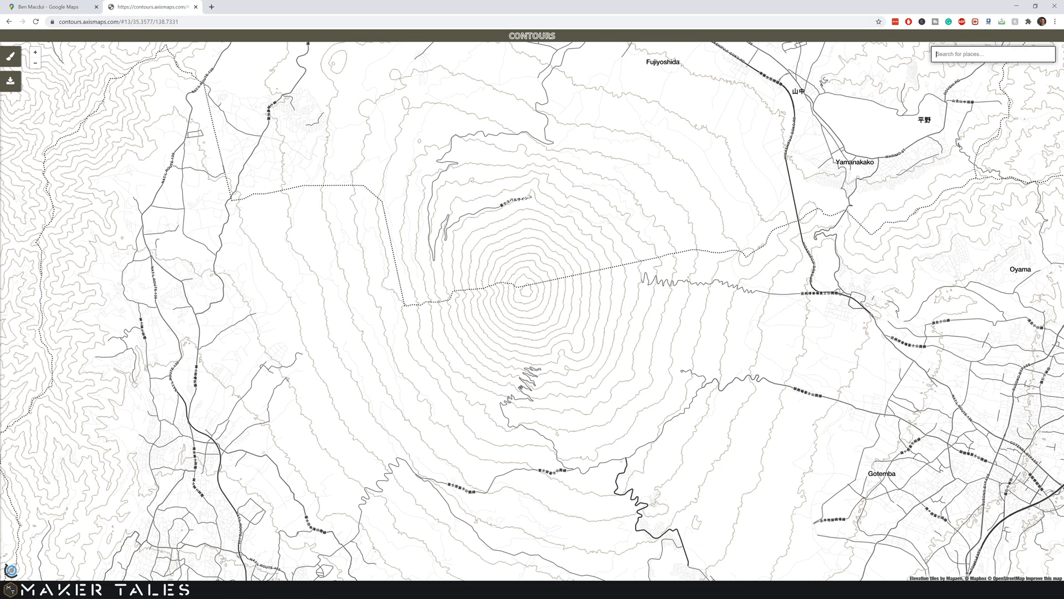
type("ben macdui")
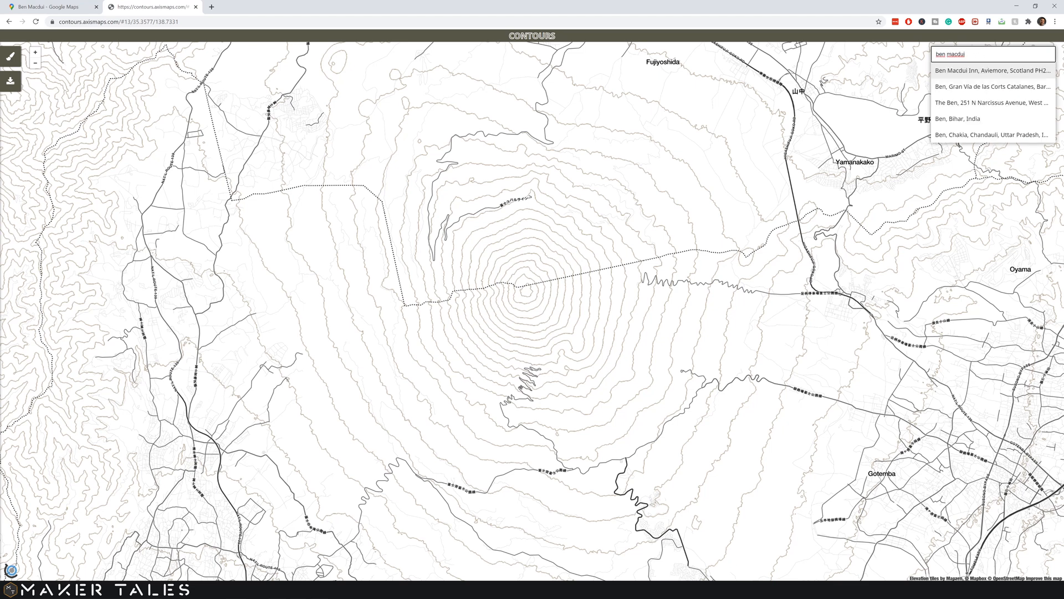
left_click(992, 70)
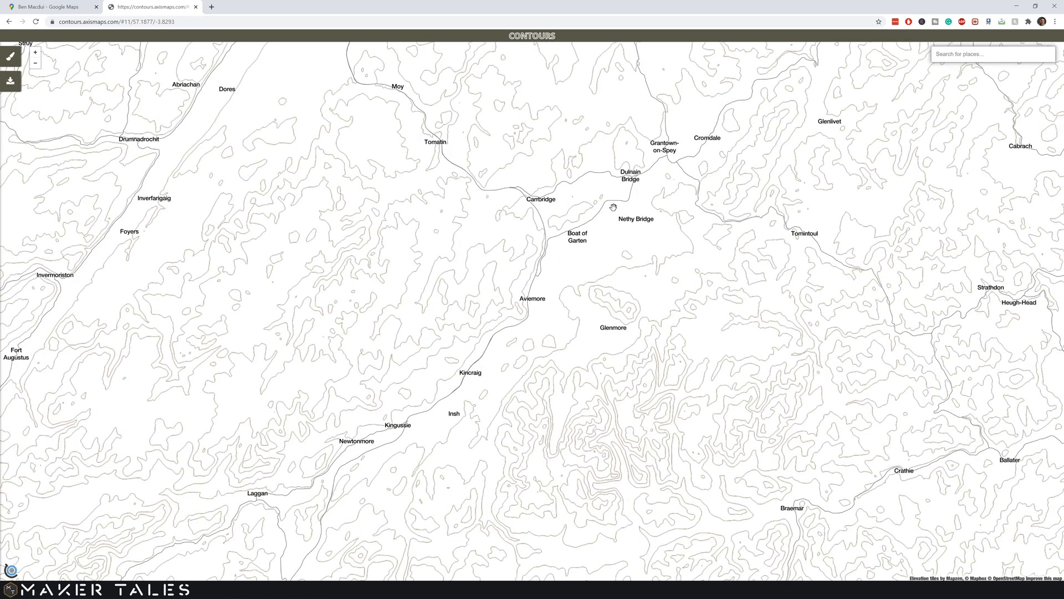
mouse_move(599, 199)
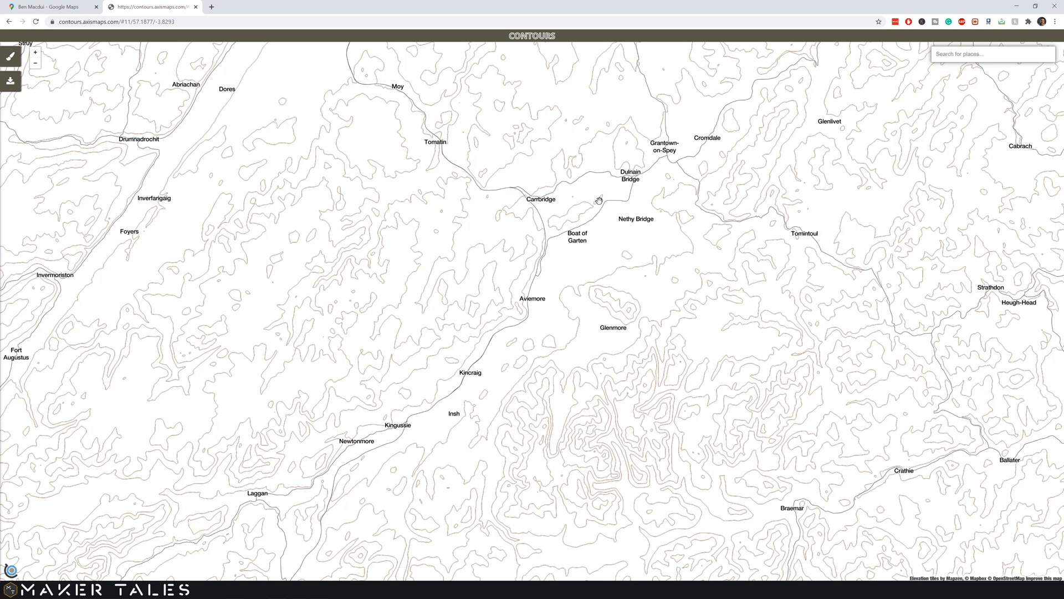
left_click(51, 7)
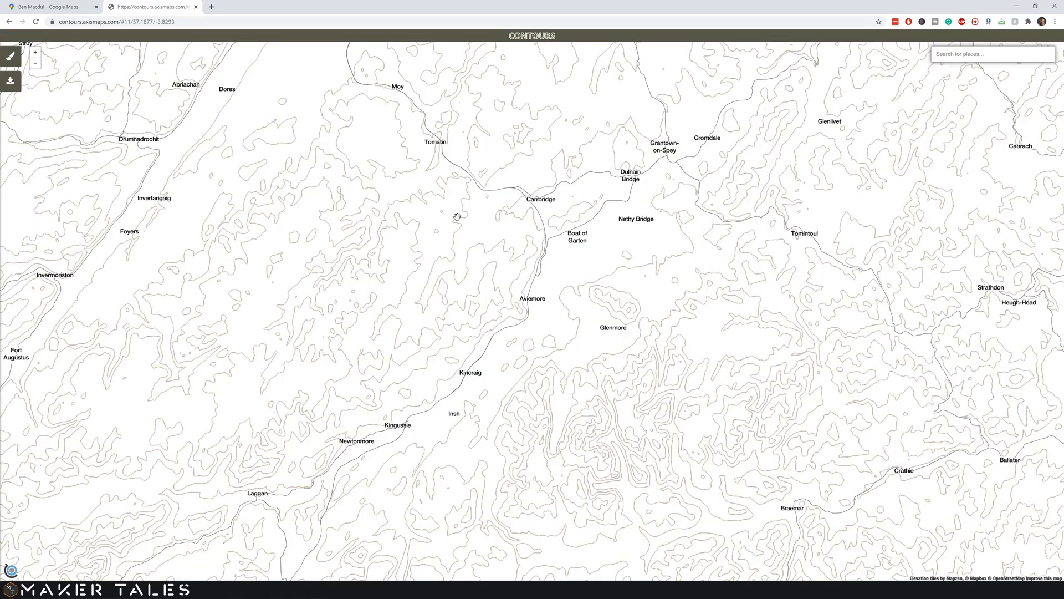
mouse_move(563, 479)
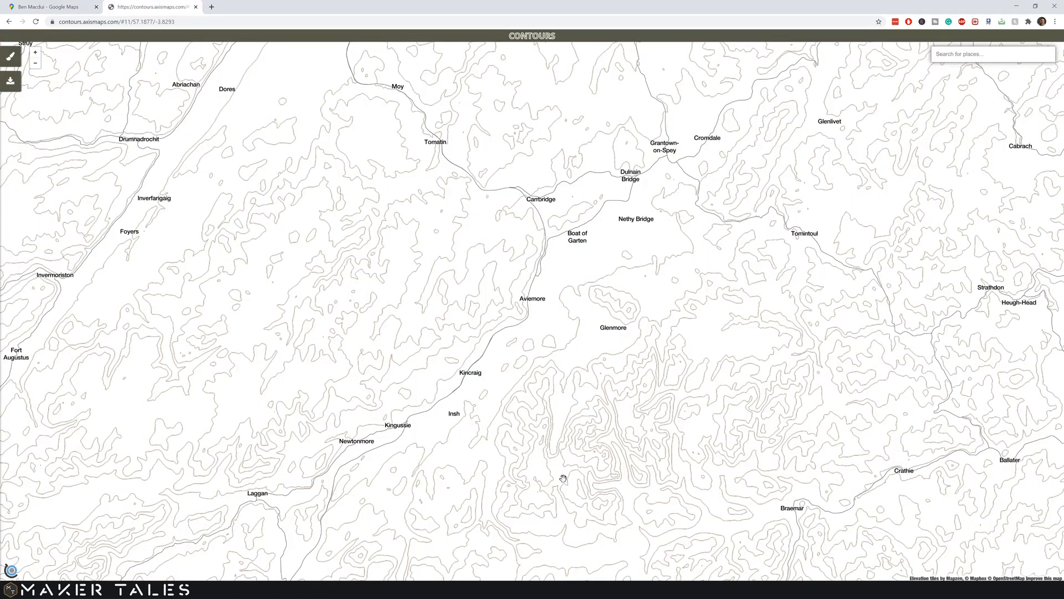
mouse_move(581, 490)
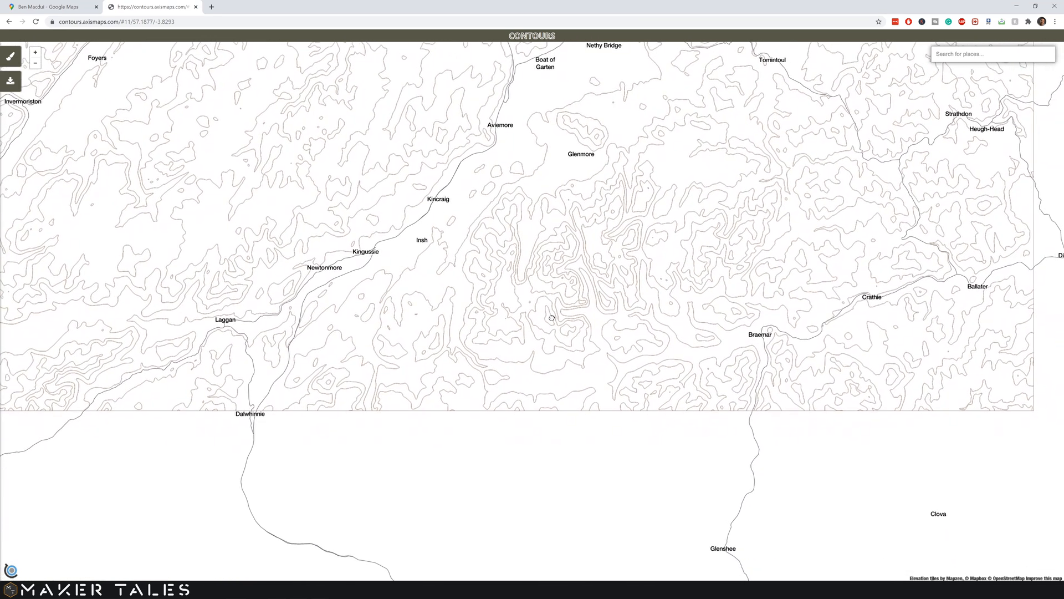
left_click(51, 7)
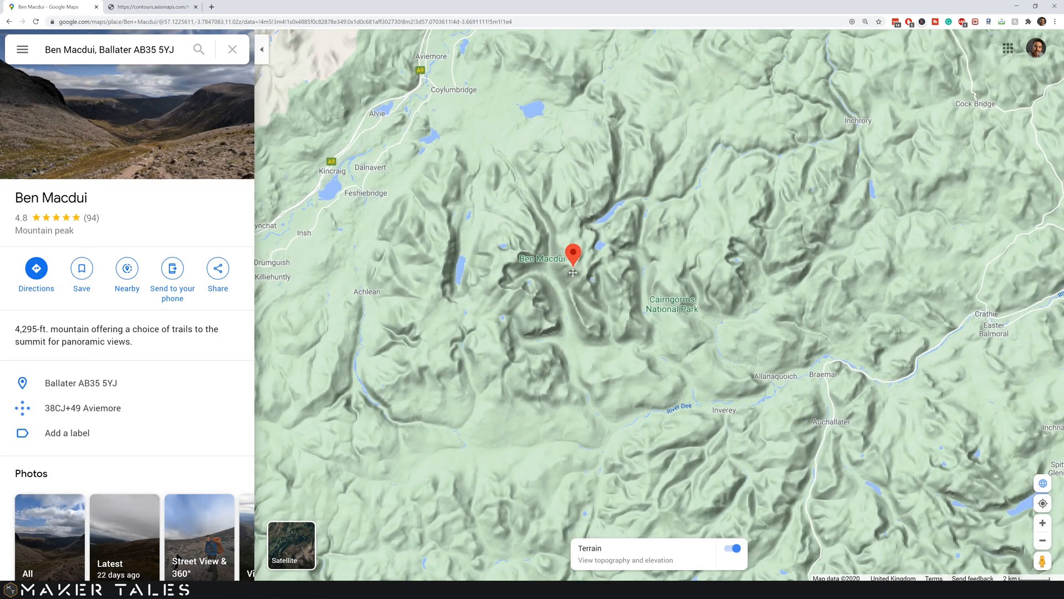
left_click(149, 6)
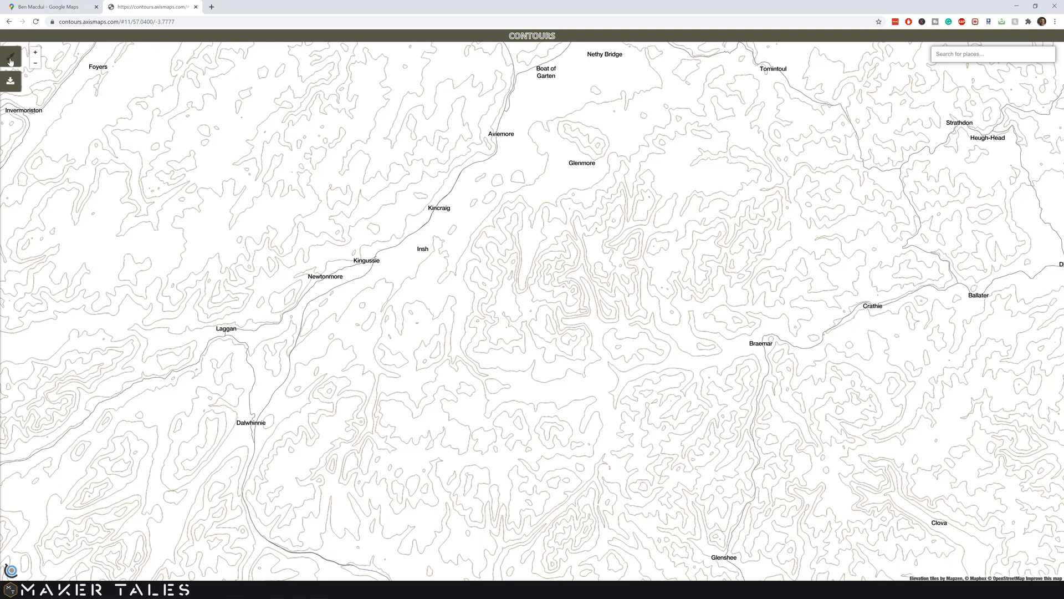
Change the Contours map type to Illuminated contour polygons and compare against Google Maps.
left_click(10, 55)
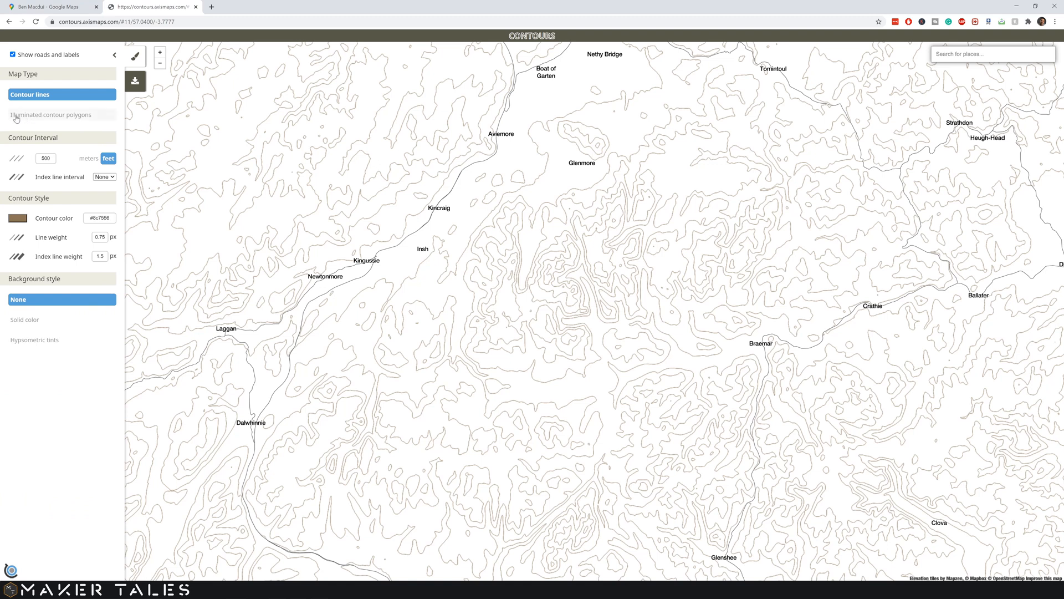
left_click(51, 115)
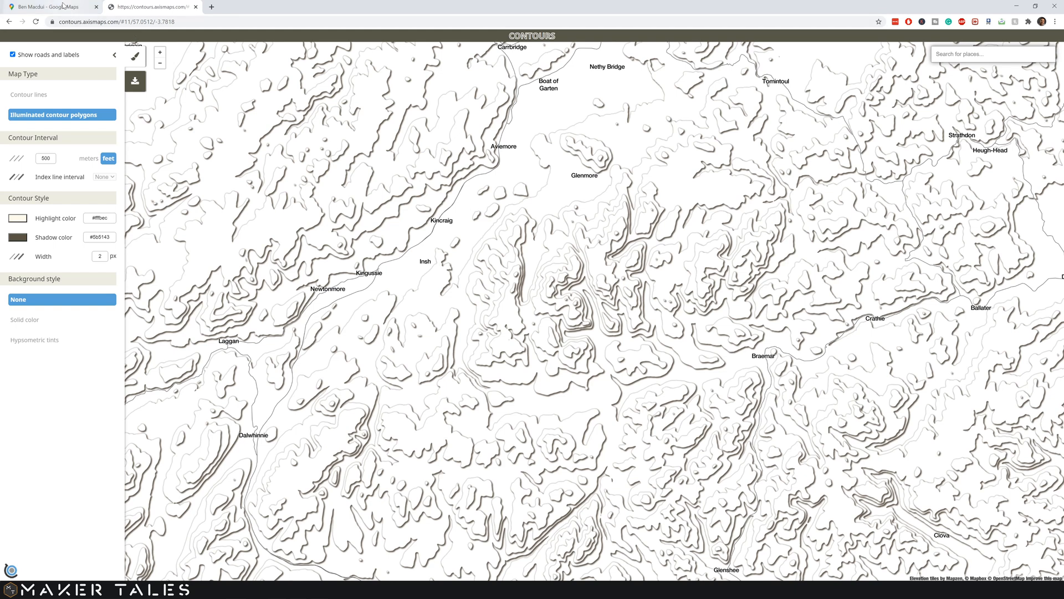
left_click(48, 6)
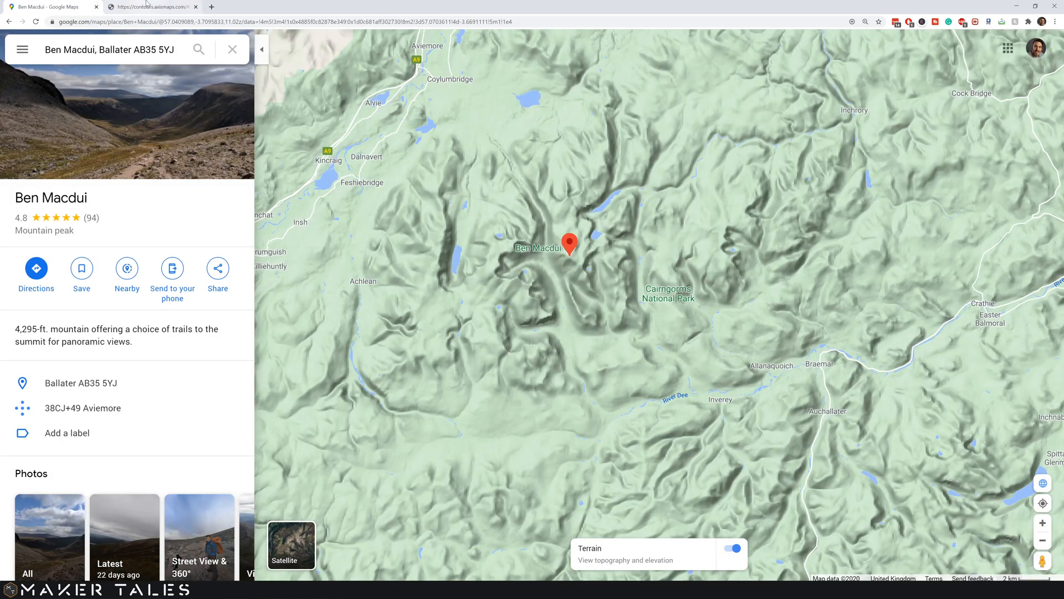
left_click(149, 7)
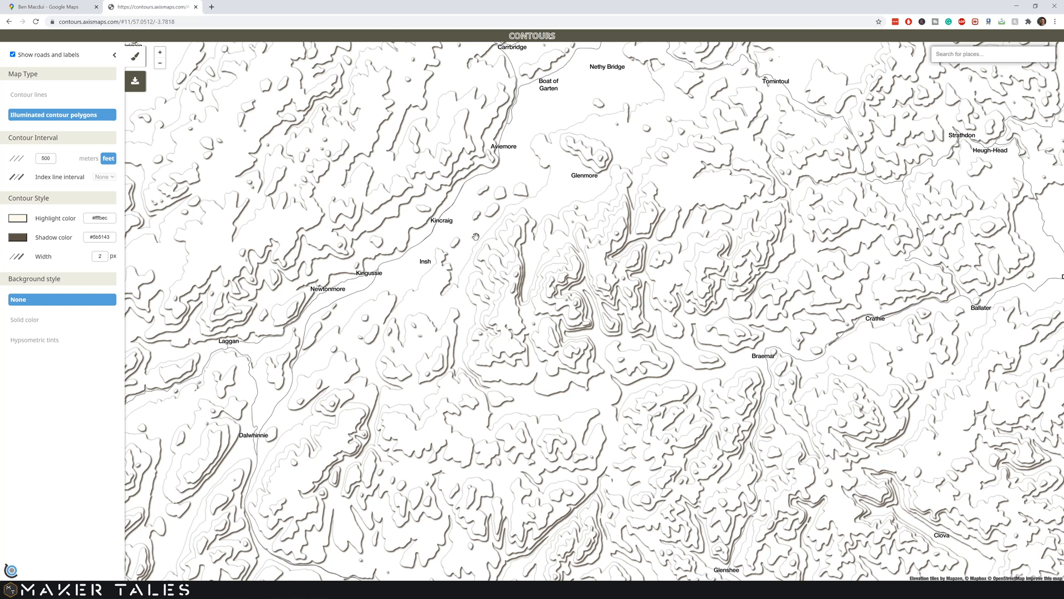
mouse_move(555, 297)
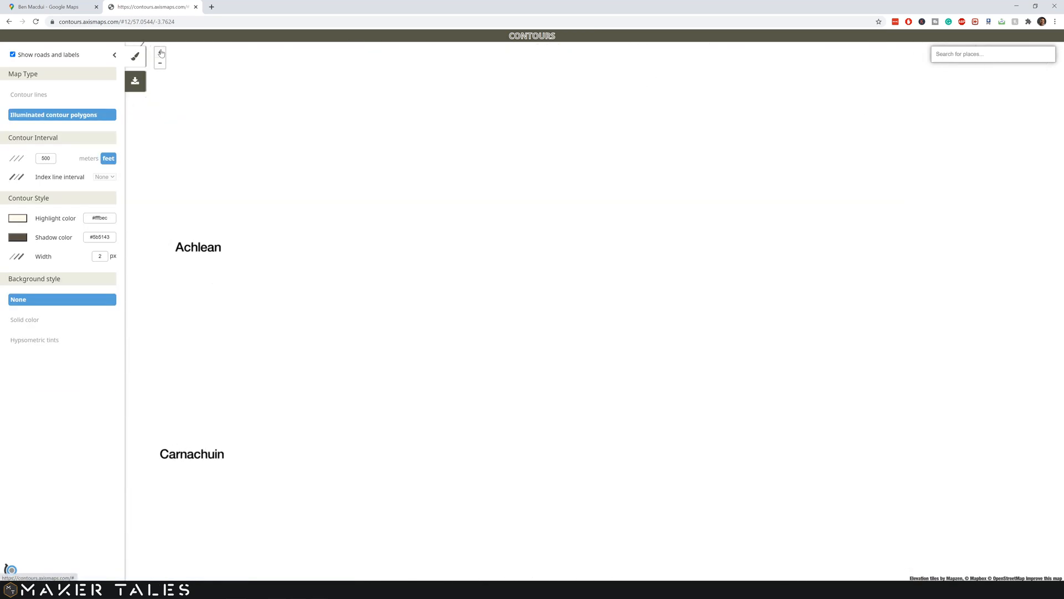
Zoom in, back out one level, and recentre the map on the Ben Macdui massif.
left_click(159, 54)
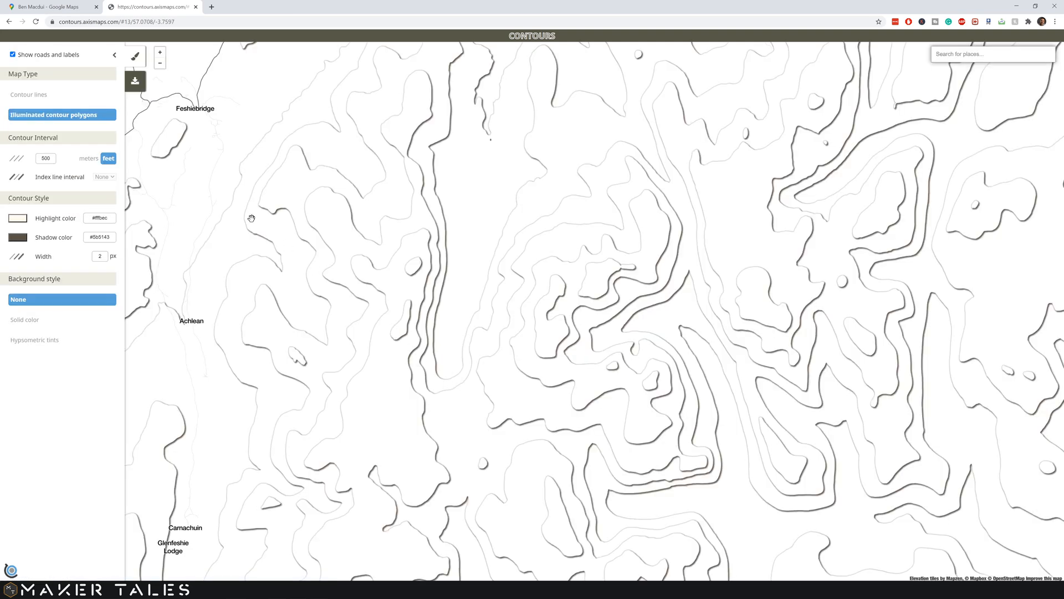
mouse_move(160, 66)
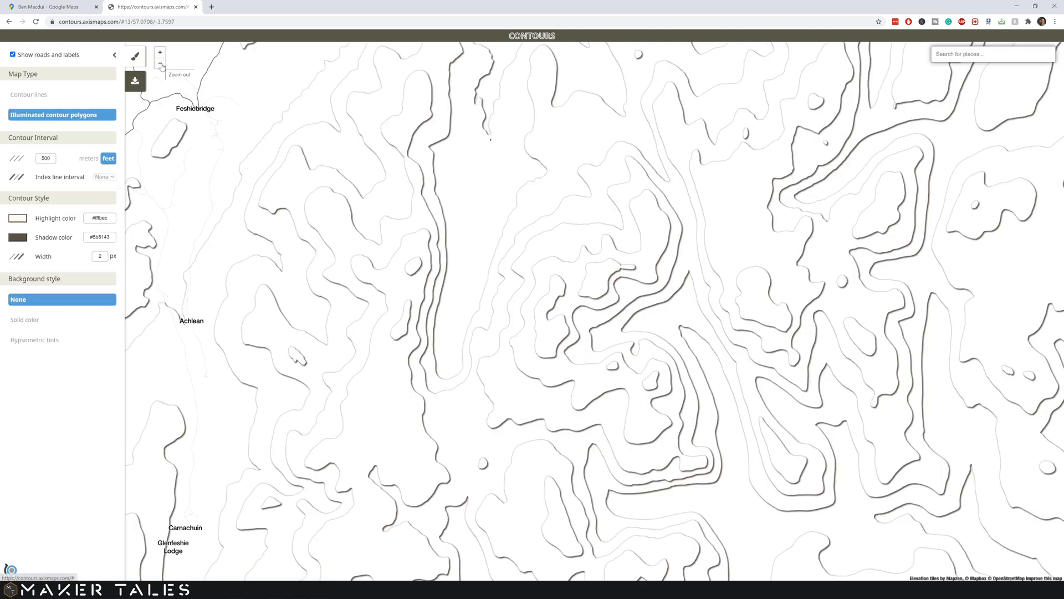
left_click(160, 62)
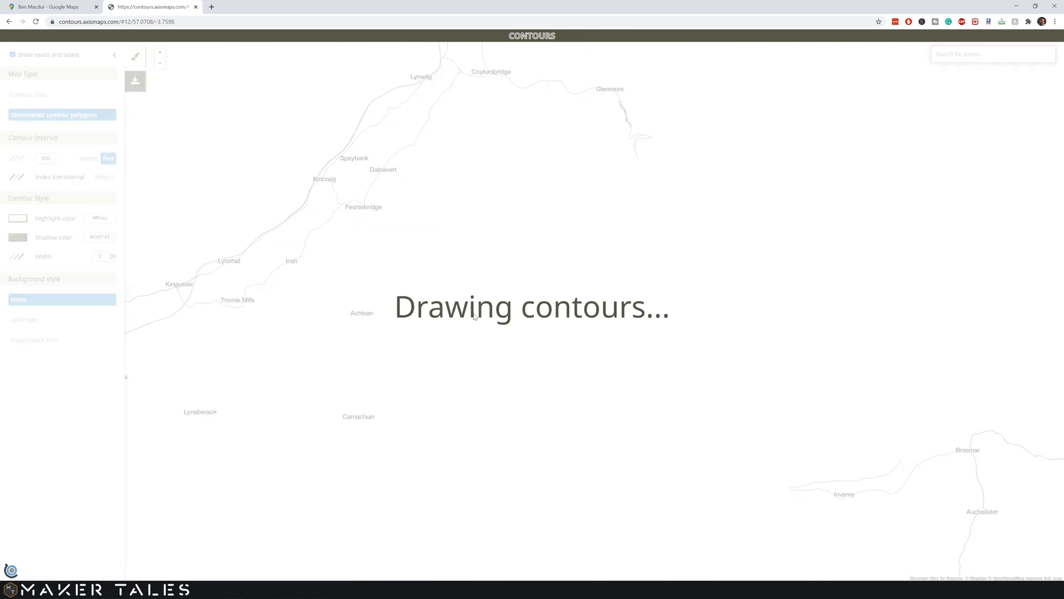
mouse_move(535, 372)
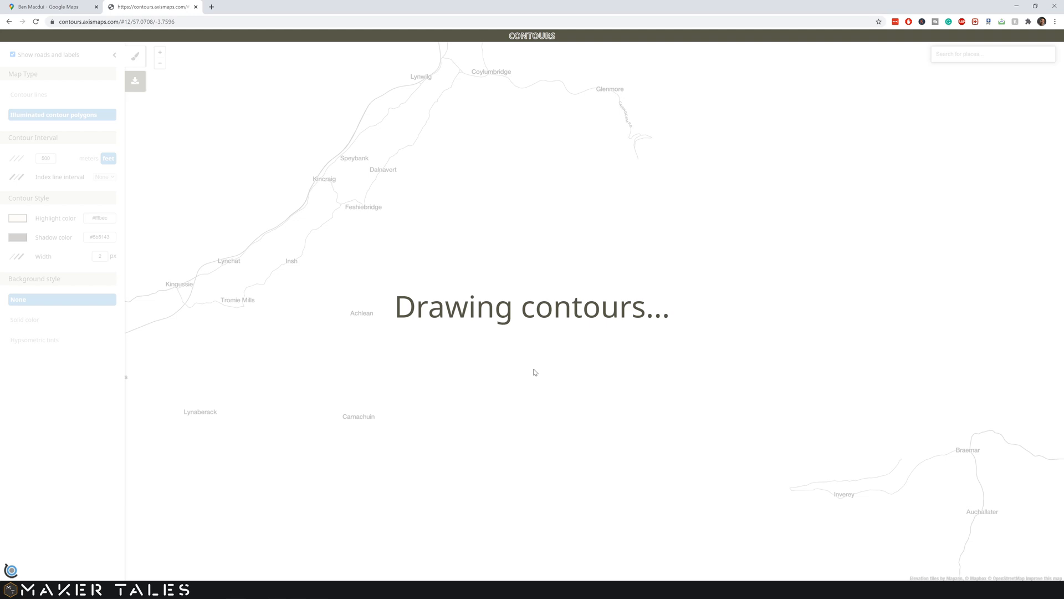
mouse_move(511, 333)
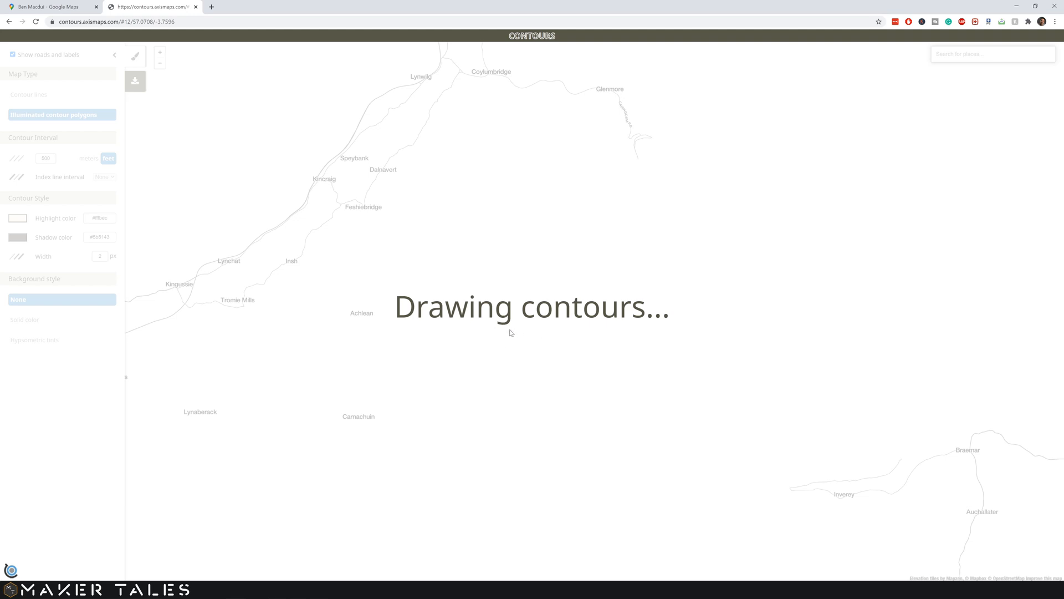
mouse_move(493, 332)
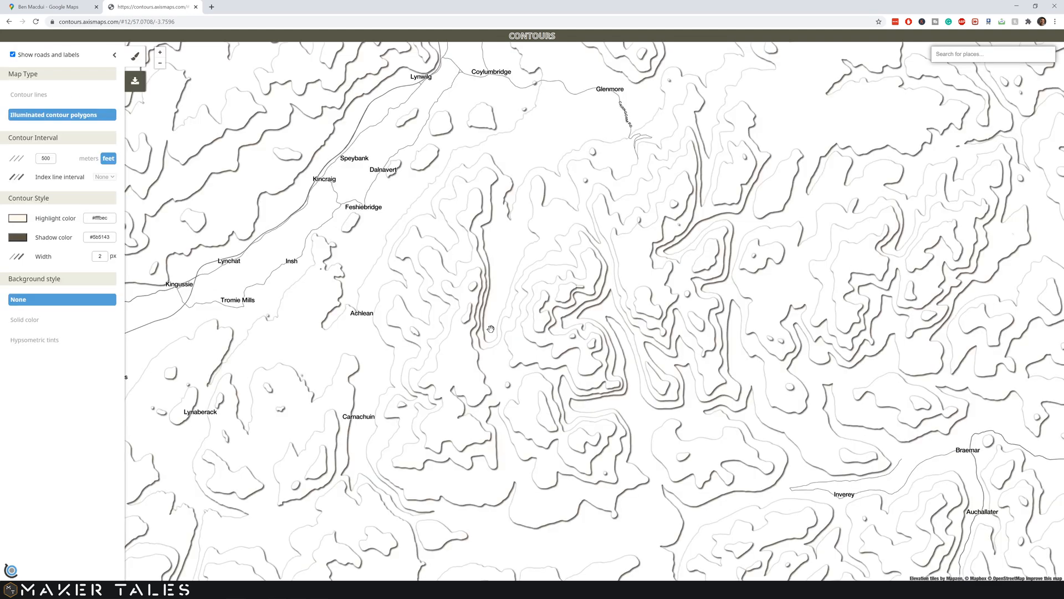
left_click_drag(491, 329, 516, 350)
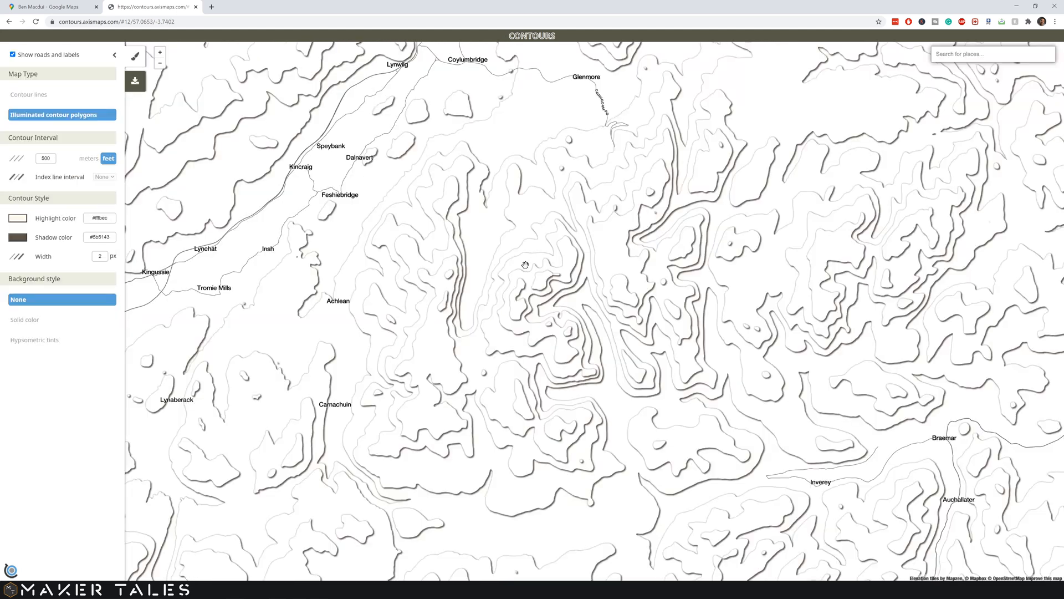
mouse_move(430, 232)
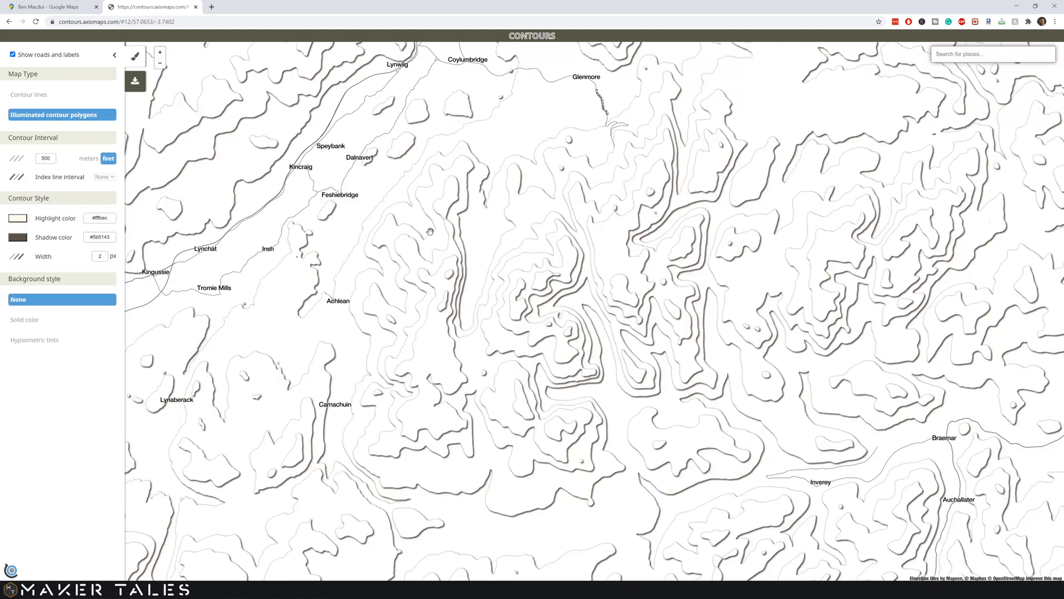
left_click(51, 6)
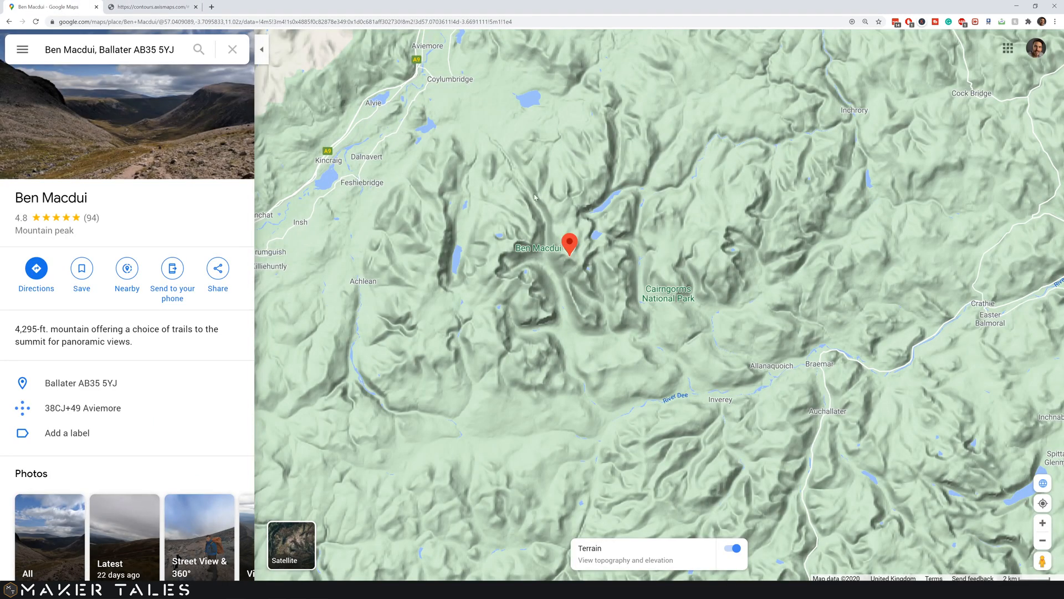
Set contours to a 100-metre interval drawn in dark navy #00098c.
left_click(149, 7)
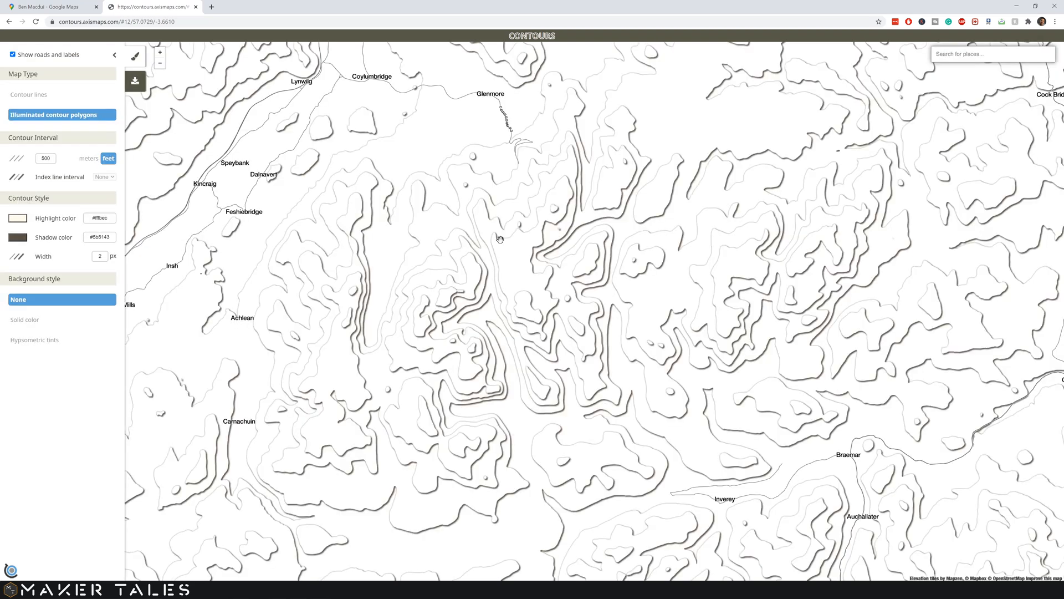
mouse_move(279, 188)
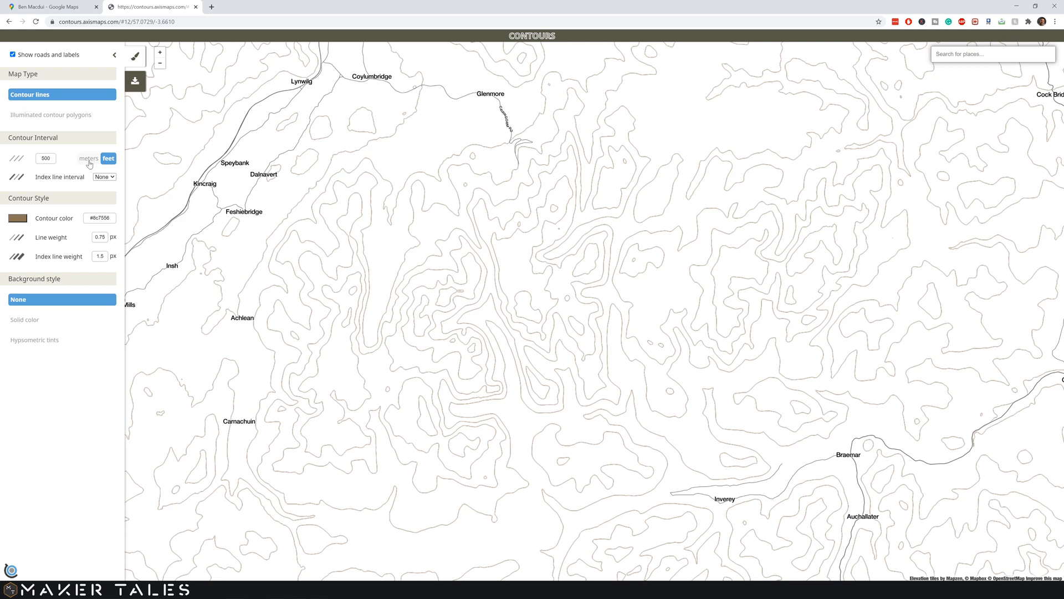
left_click(89, 158)
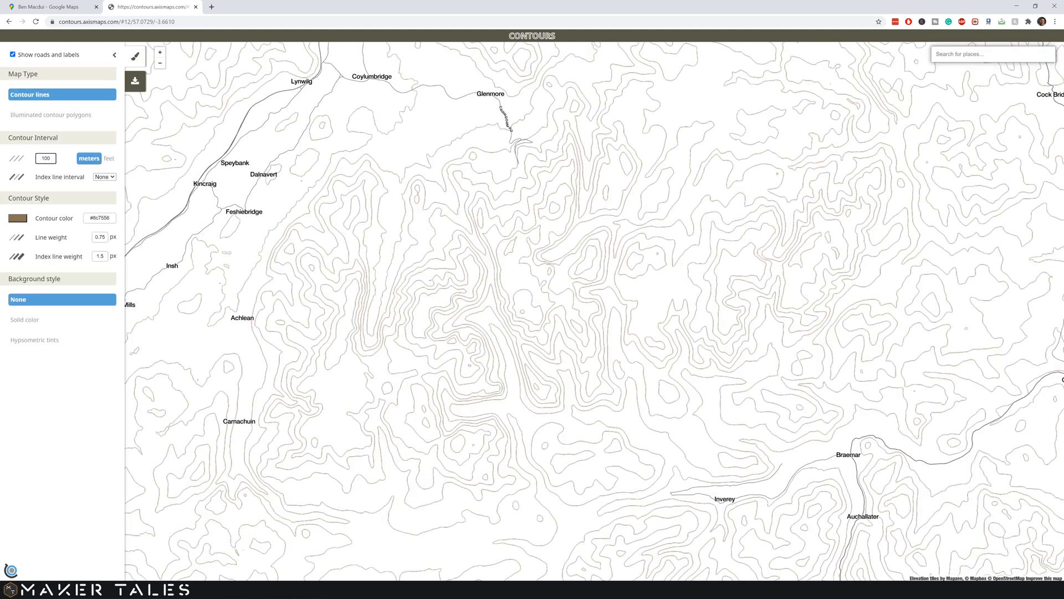
mouse_move(522, 333)
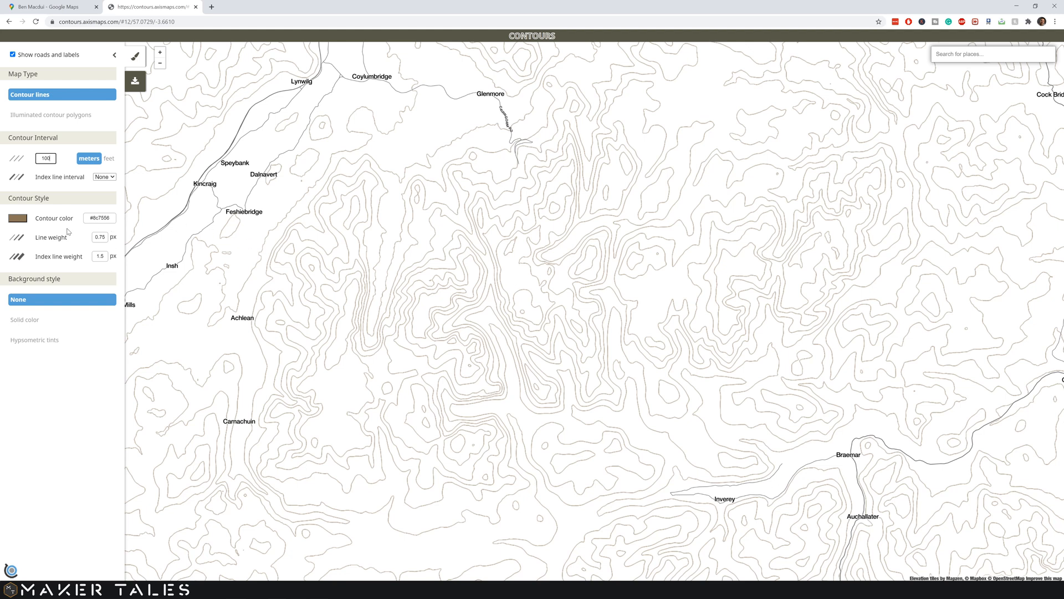
left_click(17, 218)
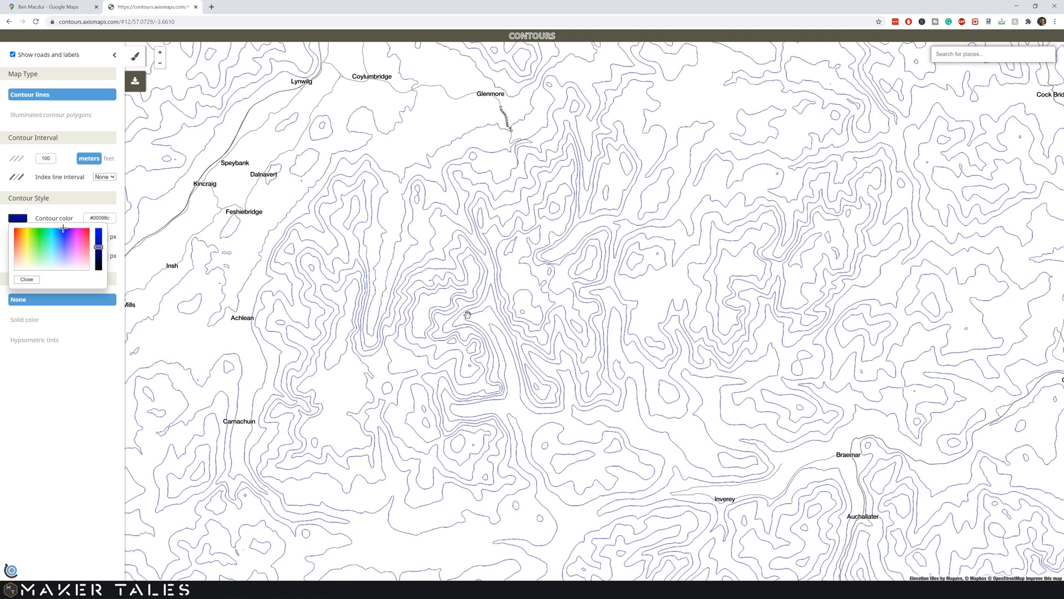
left_click(26, 279)
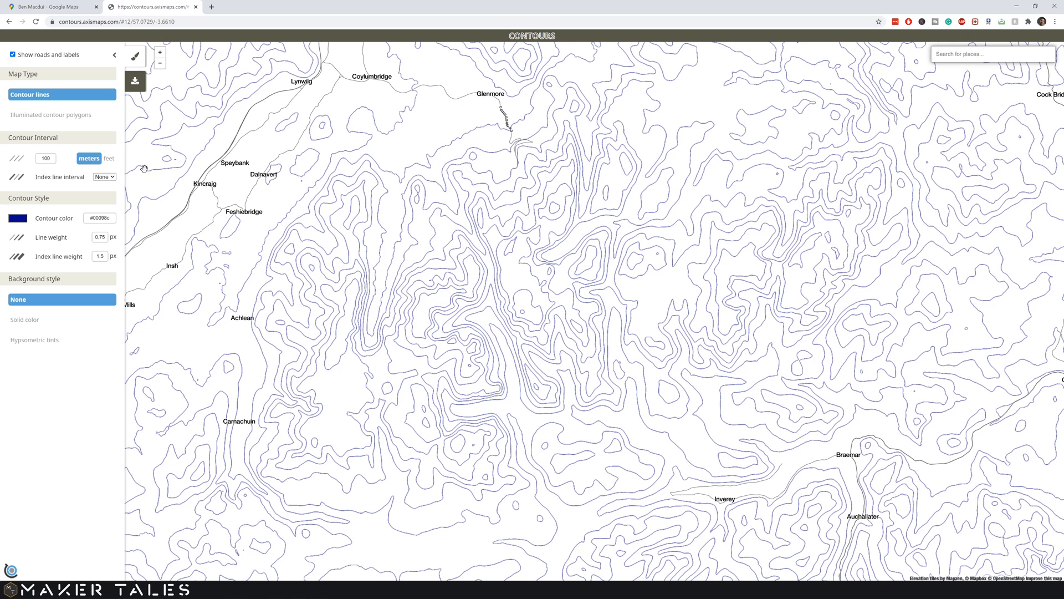
Set the index line interval to 500 metres.
left_click(104, 176)
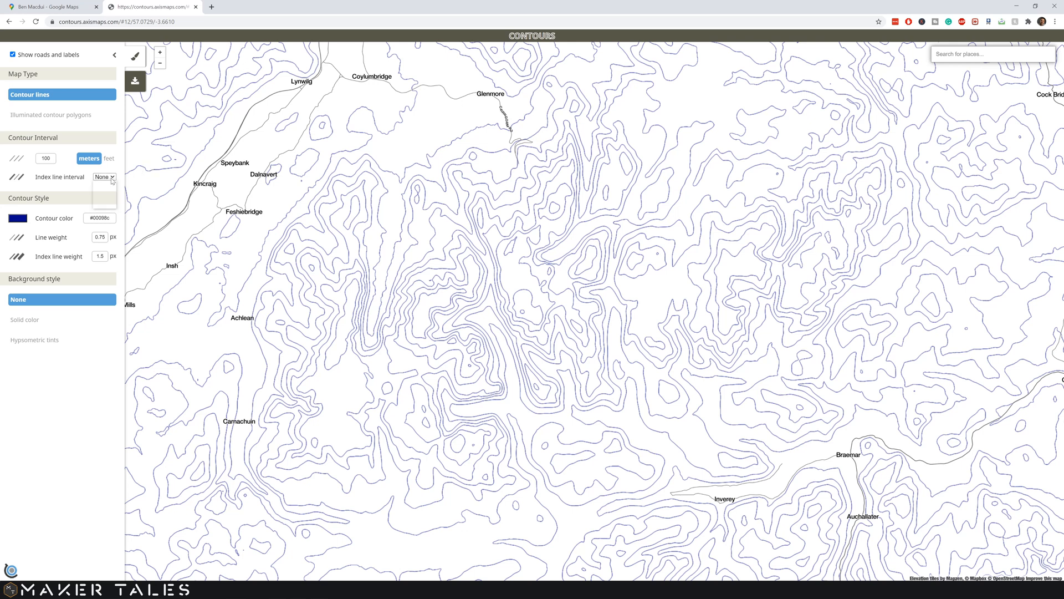
left_click(104, 176)
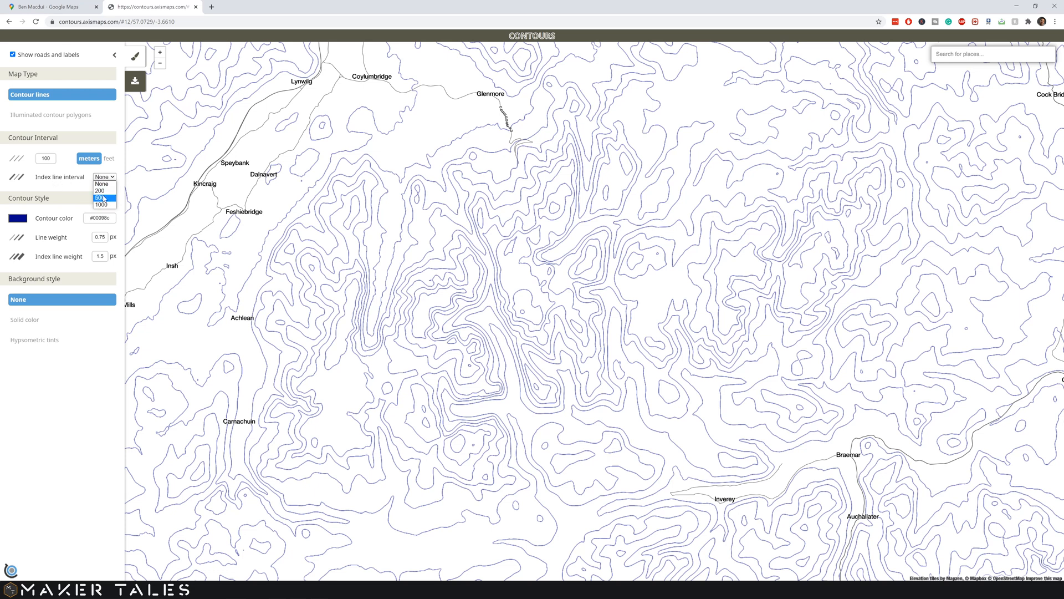
left_click(102, 197)
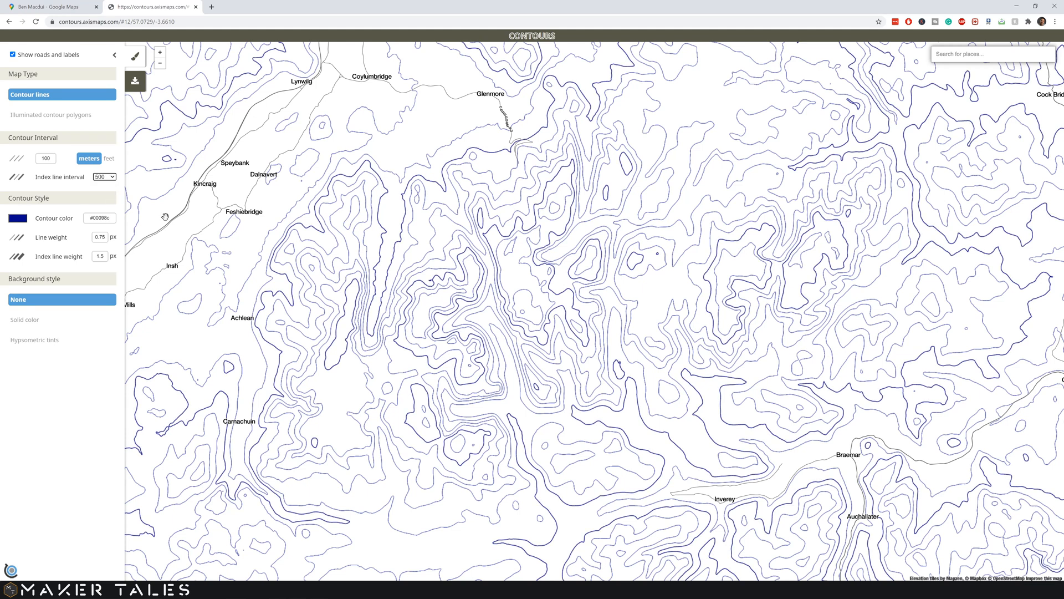
mouse_move(510, 149)
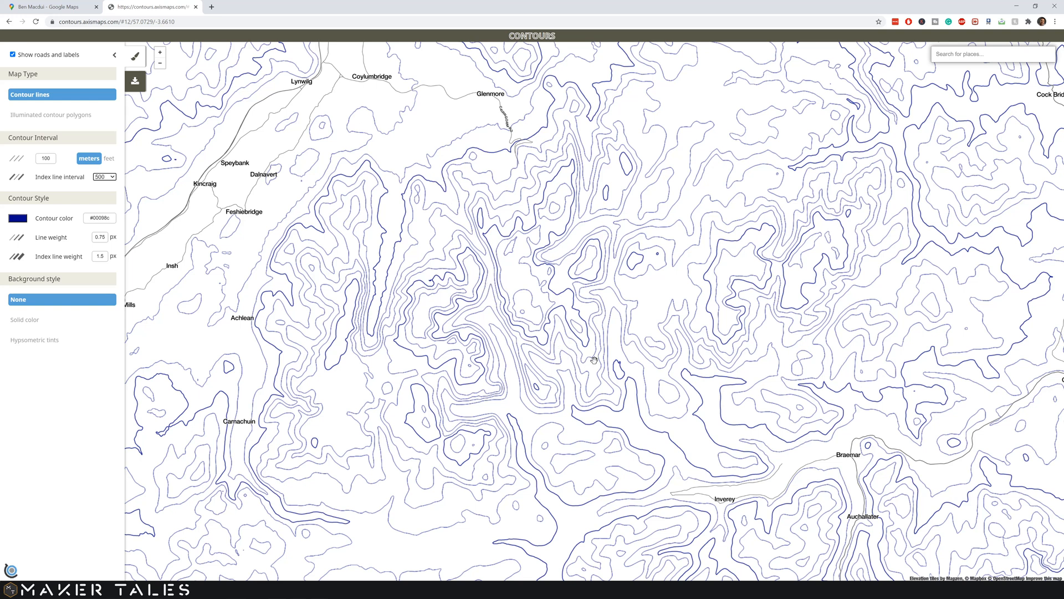
mouse_move(600, 344)
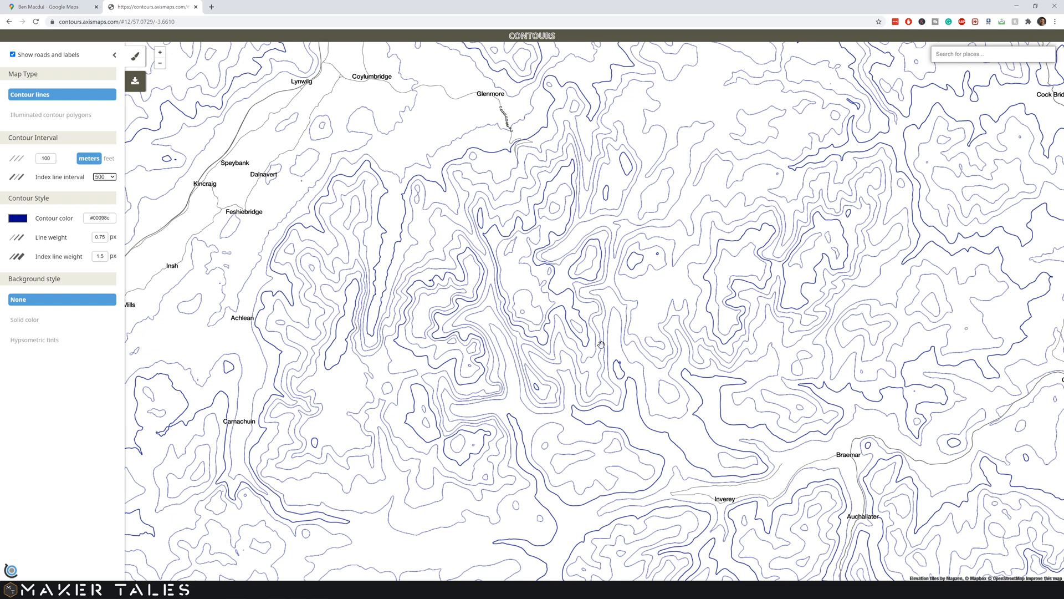
mouse_move(135, 81)
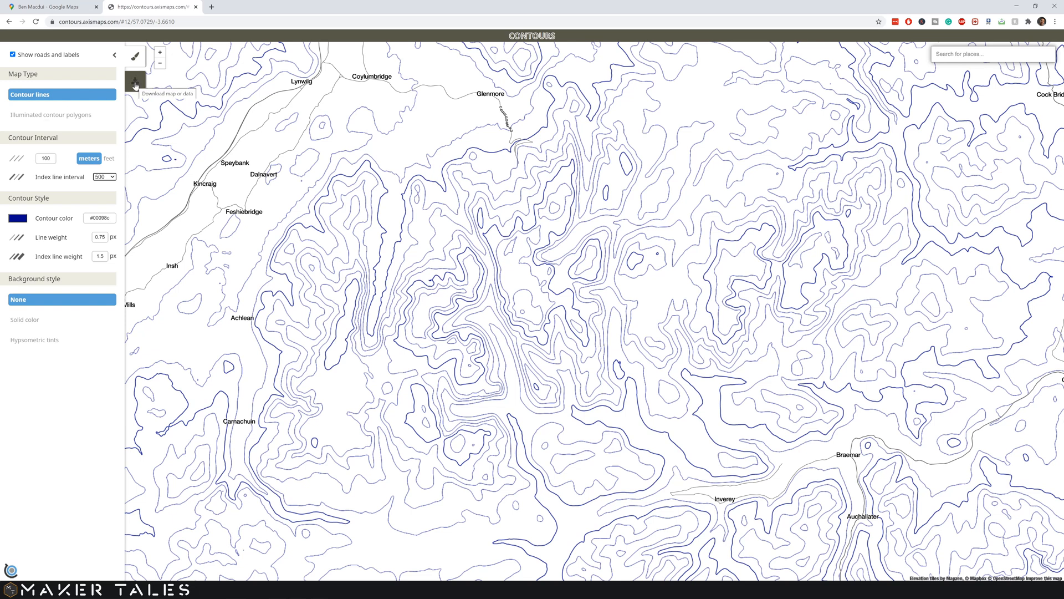
Download the map as SVG, then download it again with roads and labels hidden.
left_click(135, 82)
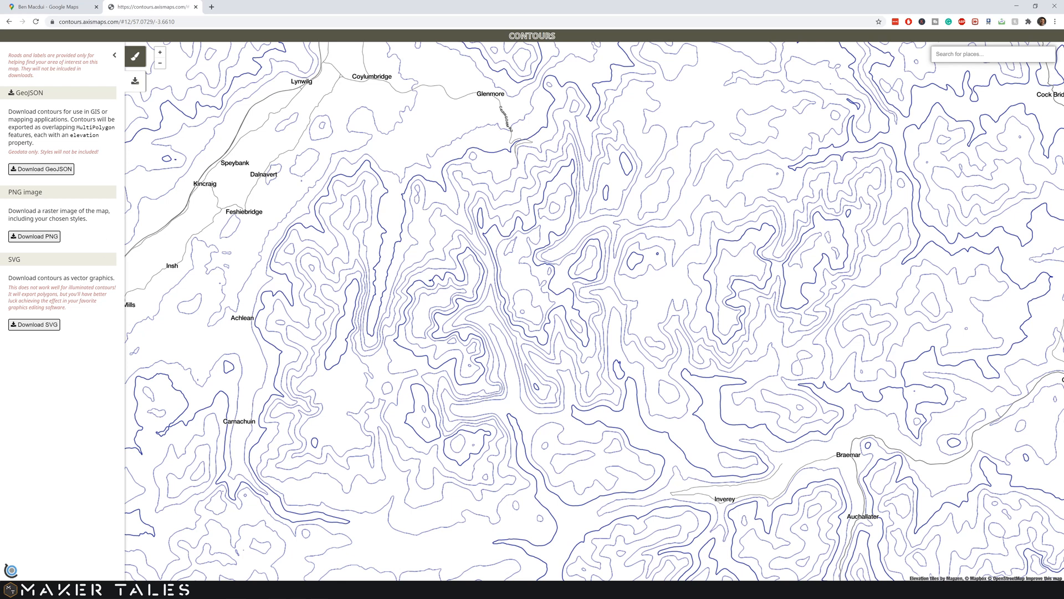
left_click(34, 323)
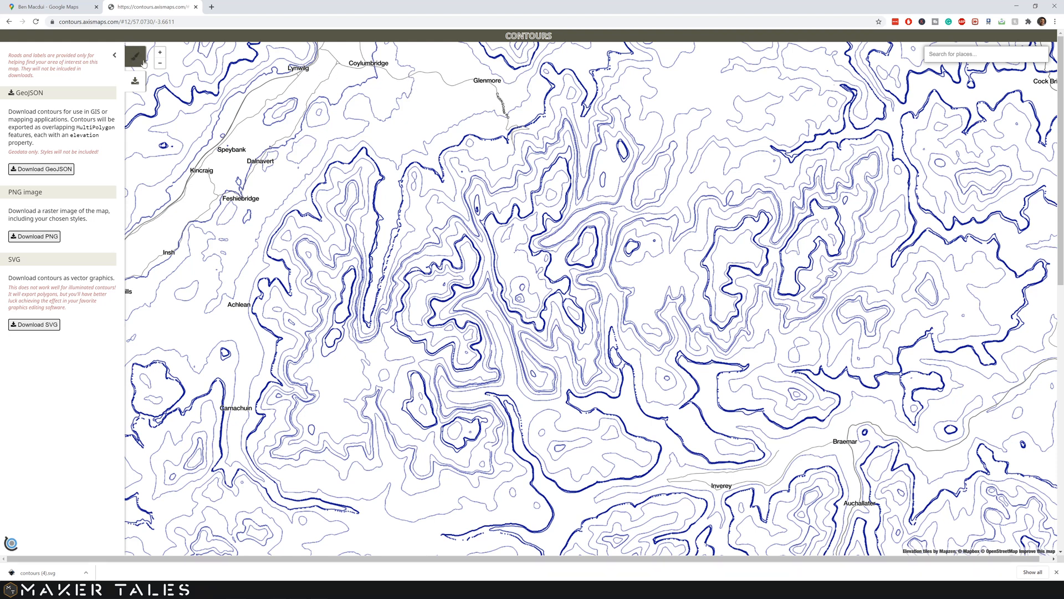
left_click(134, 55)
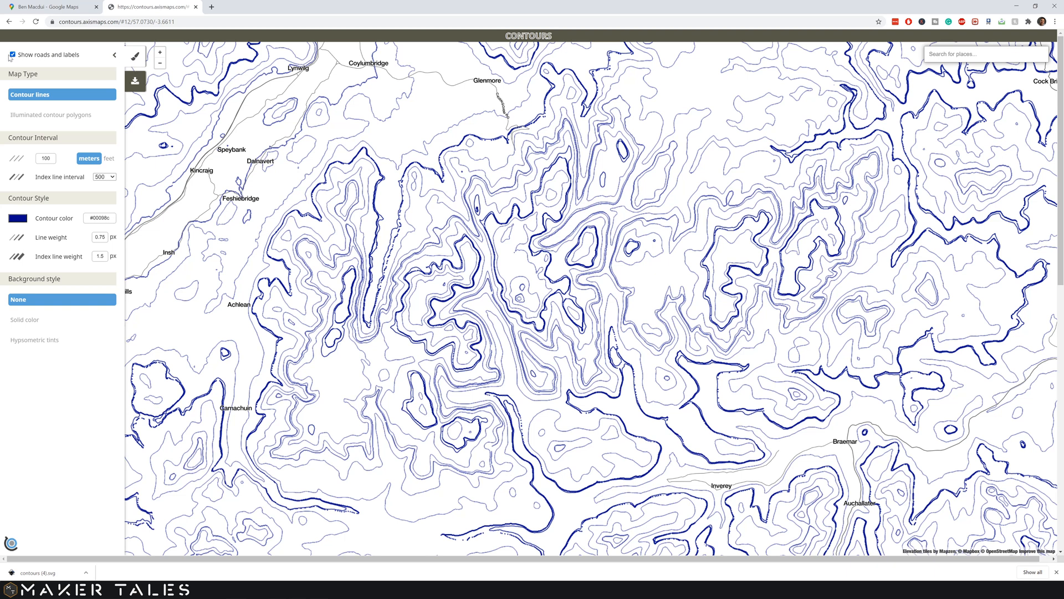
left_click(13, 54)
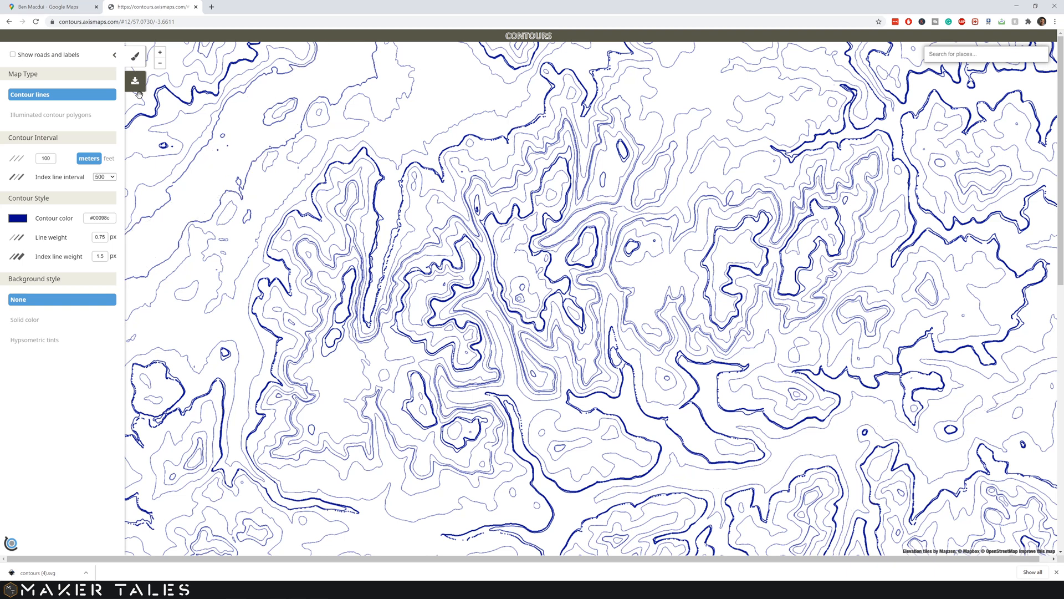
left_click(134, 80)
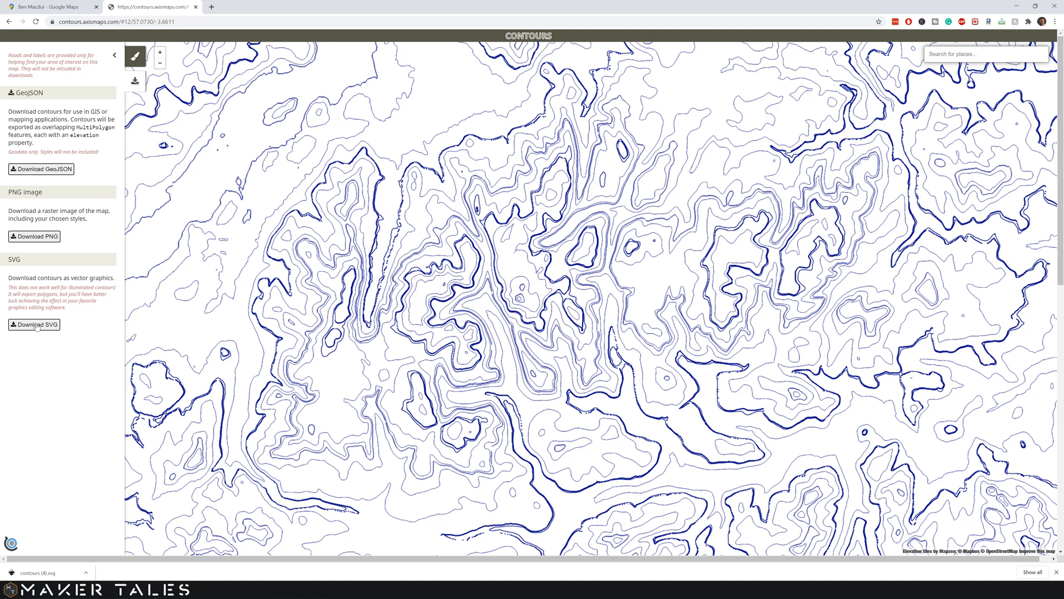
left_click(34, 324)
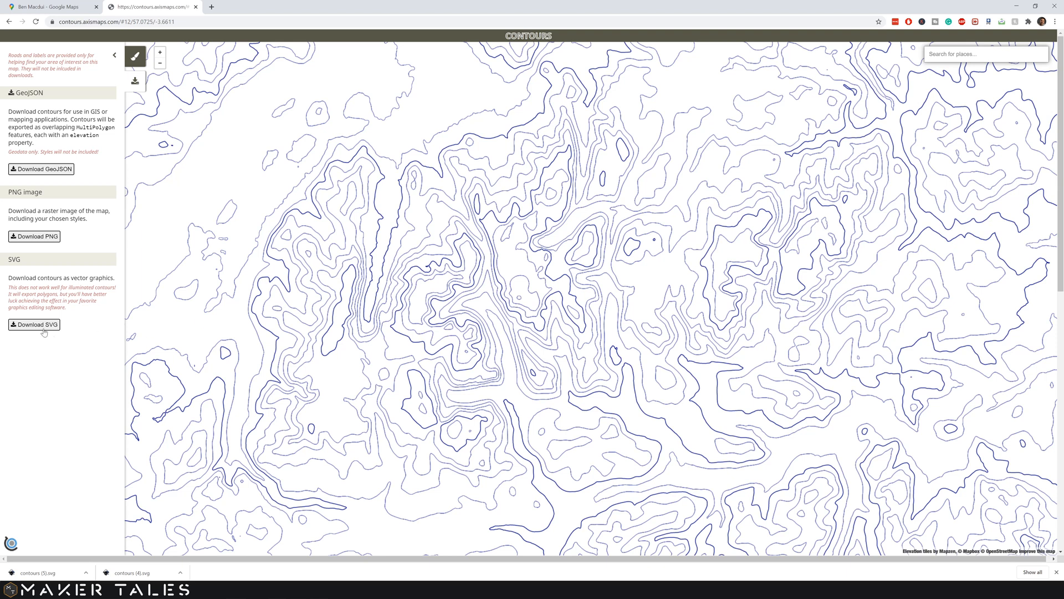
Paste the contours (5).svg artwork into Untitled-1, positioned above the square artboard.
left_click(34, 324)
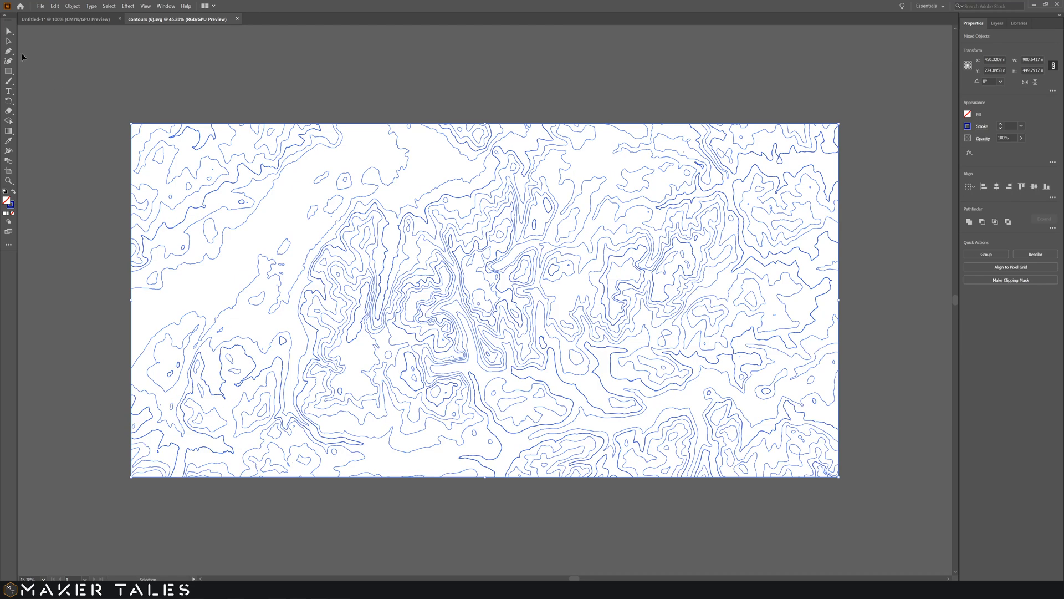
left_click(65, 18)
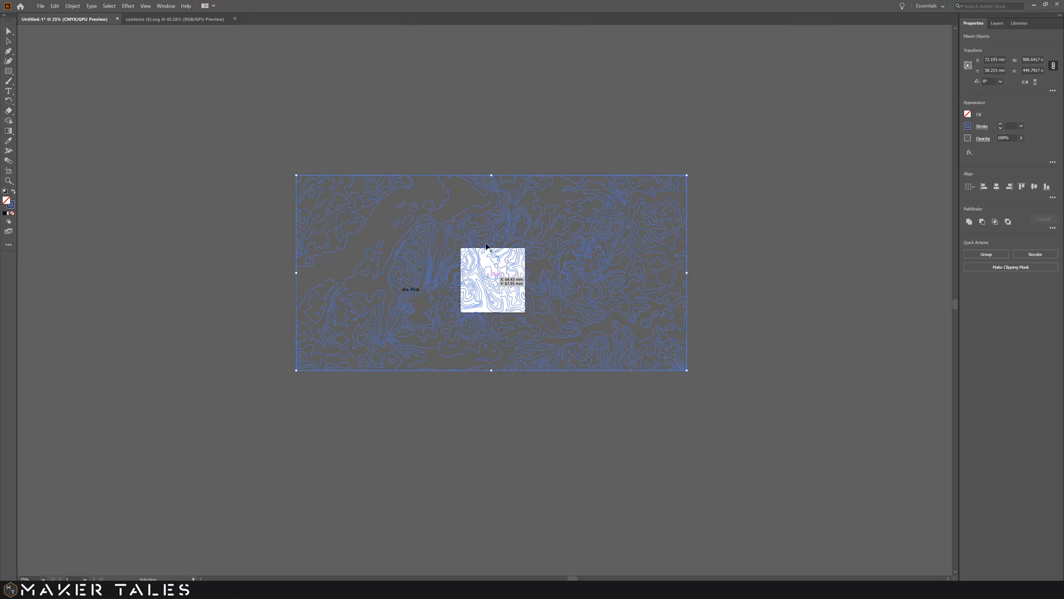
left_click_drag(490, 273, 518, 151)
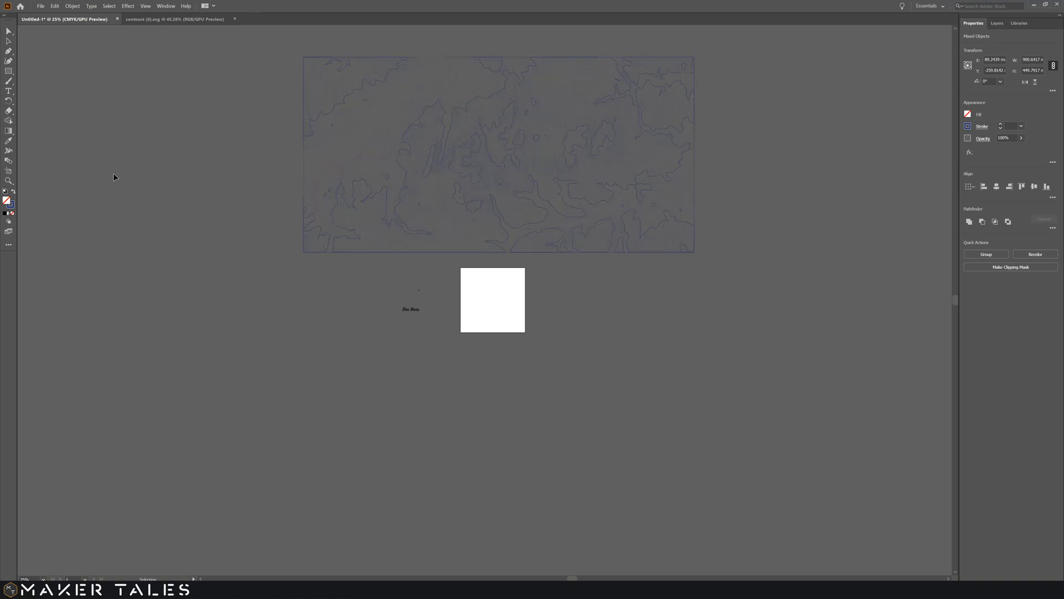
Draw a 100 mm circle with an orange stroke on the artboard.
left_click(9, 70)
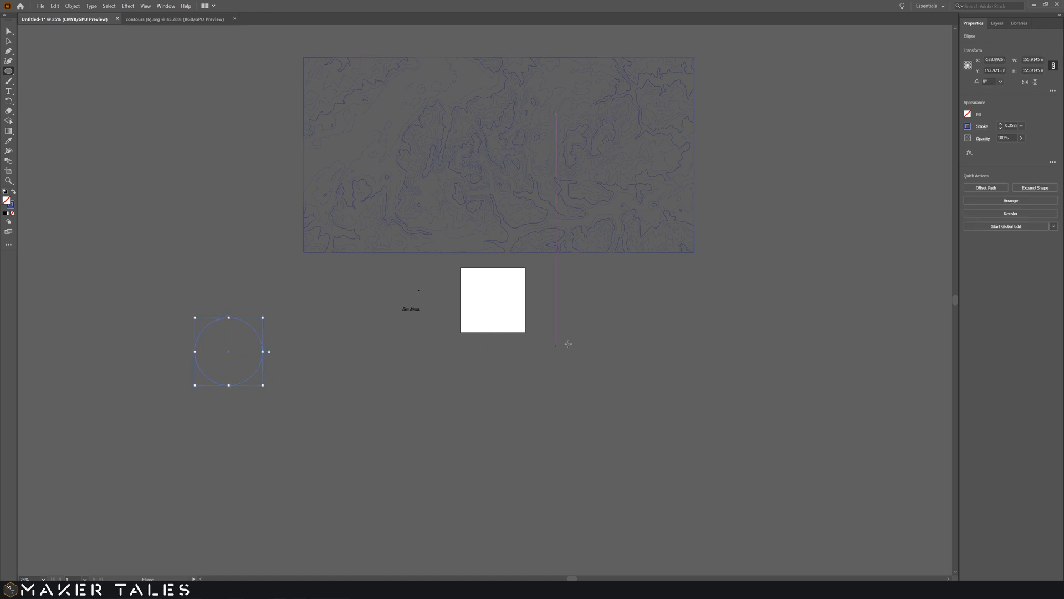
left_click(1032, 60)
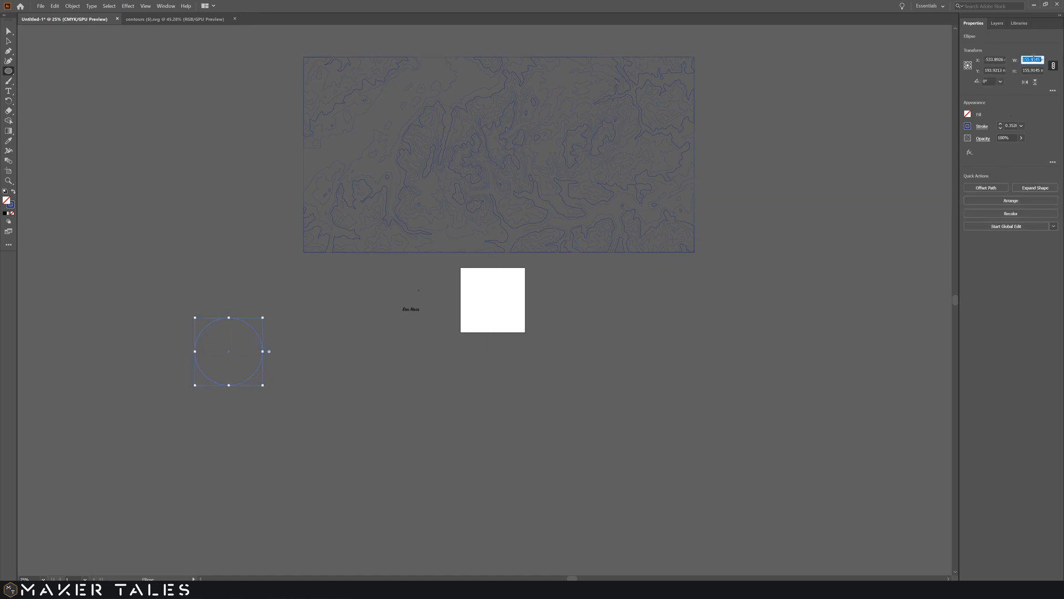
type("100 mm")
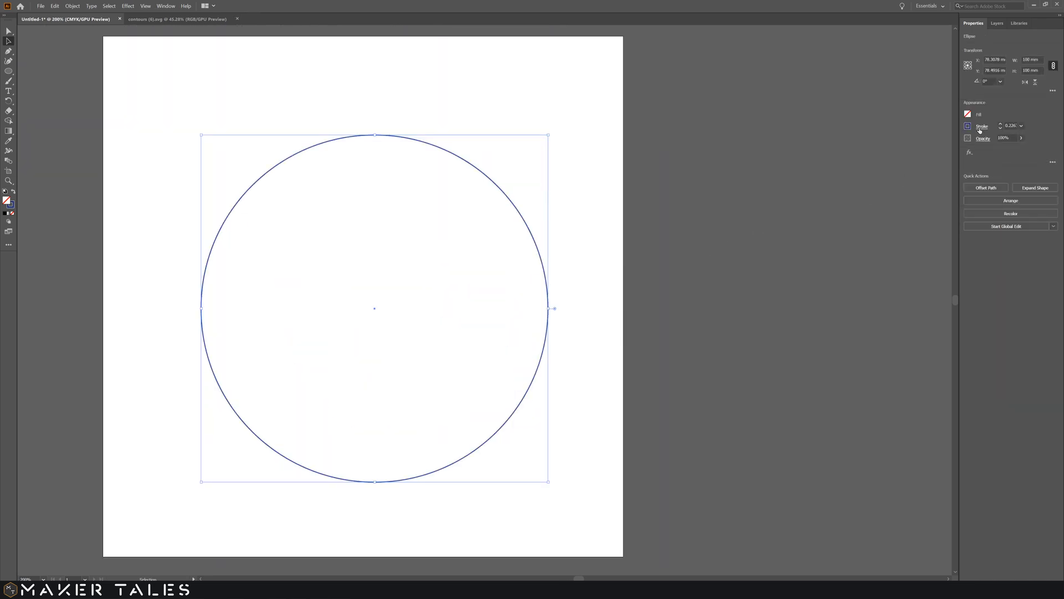
left_click(968, 126)
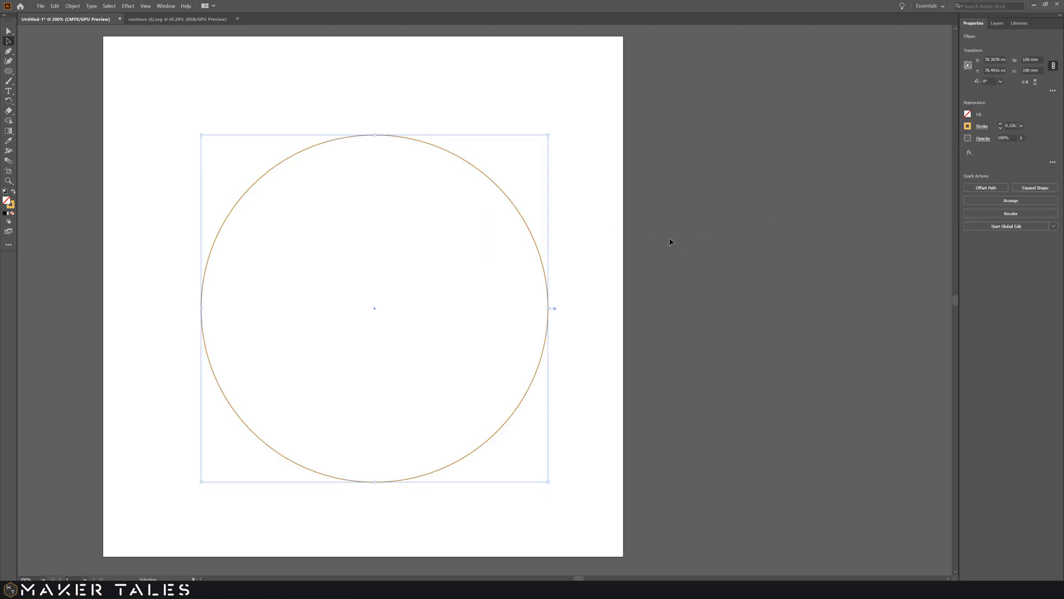
left_click(1022, 126)
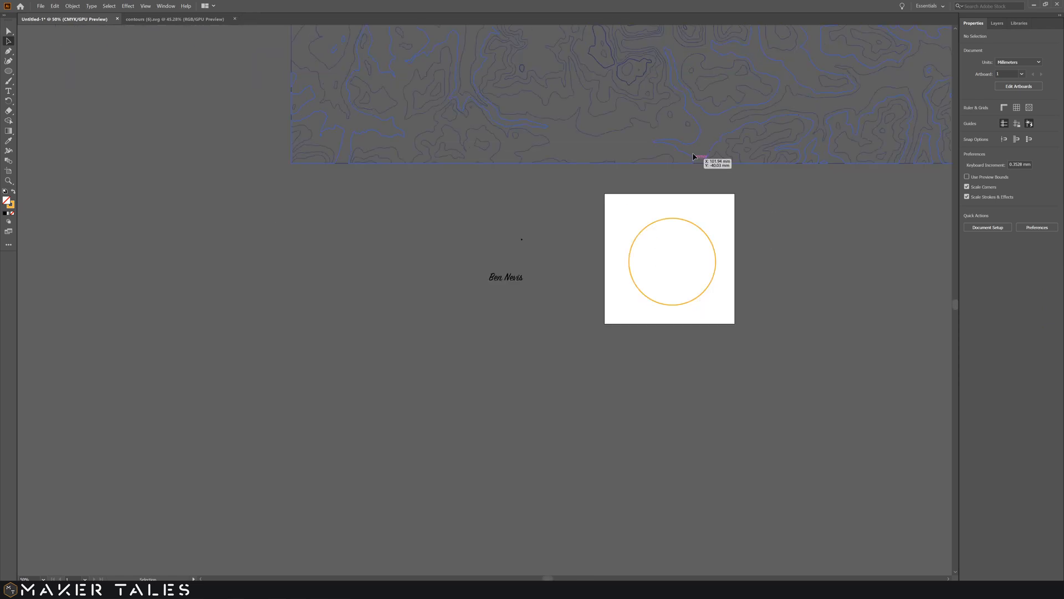
Bring up the circle's context menu to use Arrange on it.
right_click(672, 261)
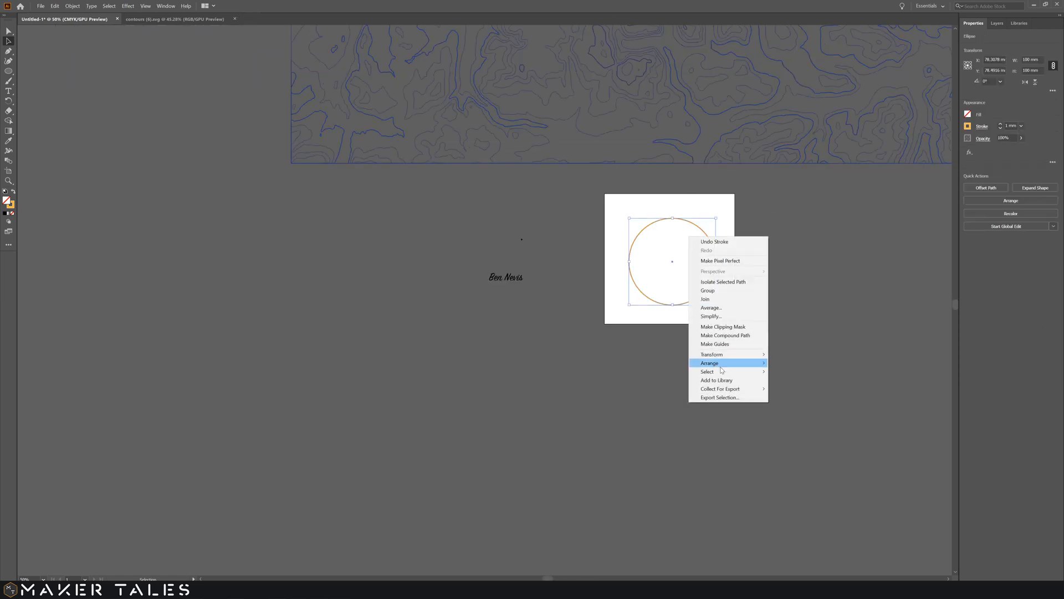
mouse_move(712, 354)
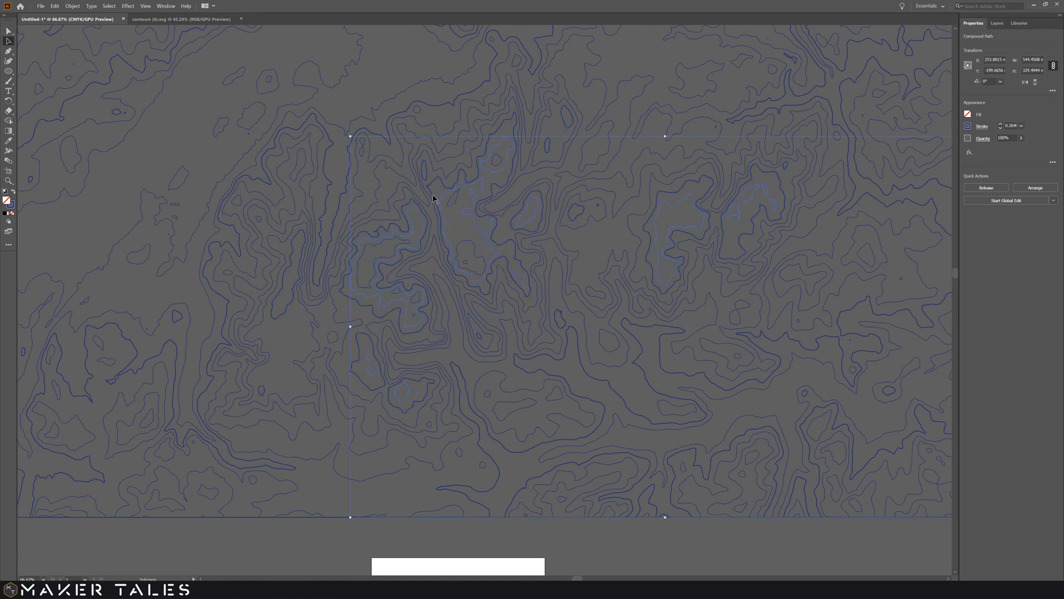
left_click_drag(350, 136, 258, 105)
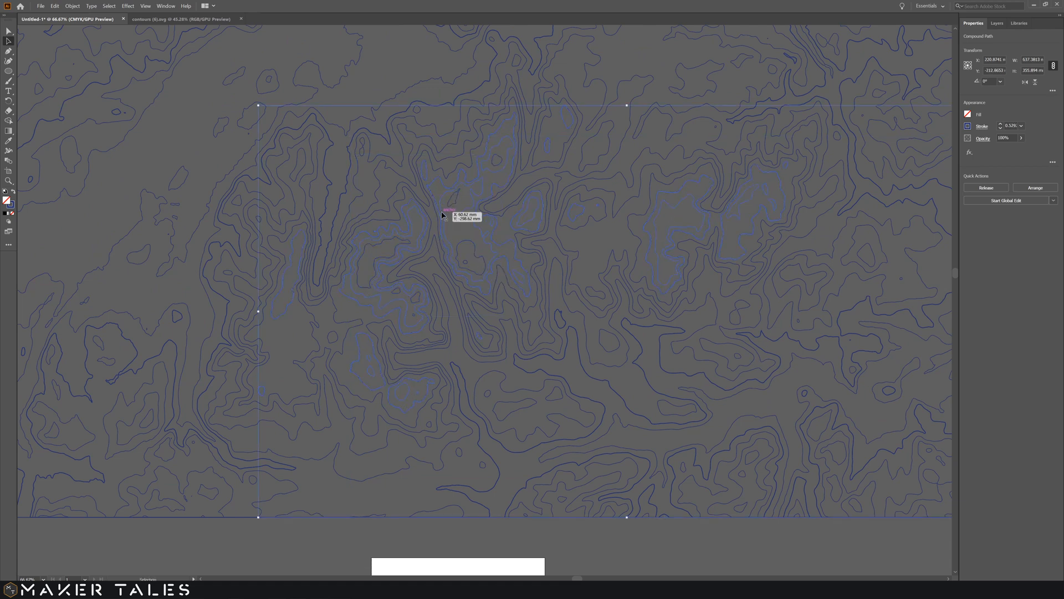
scroll("down", 3)
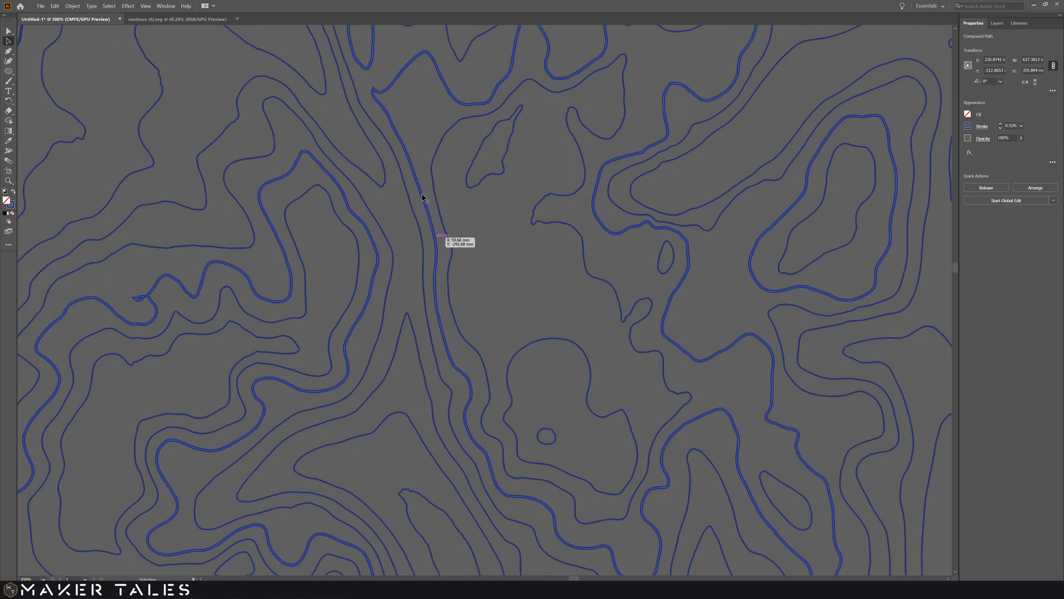
left_click(108, 5)
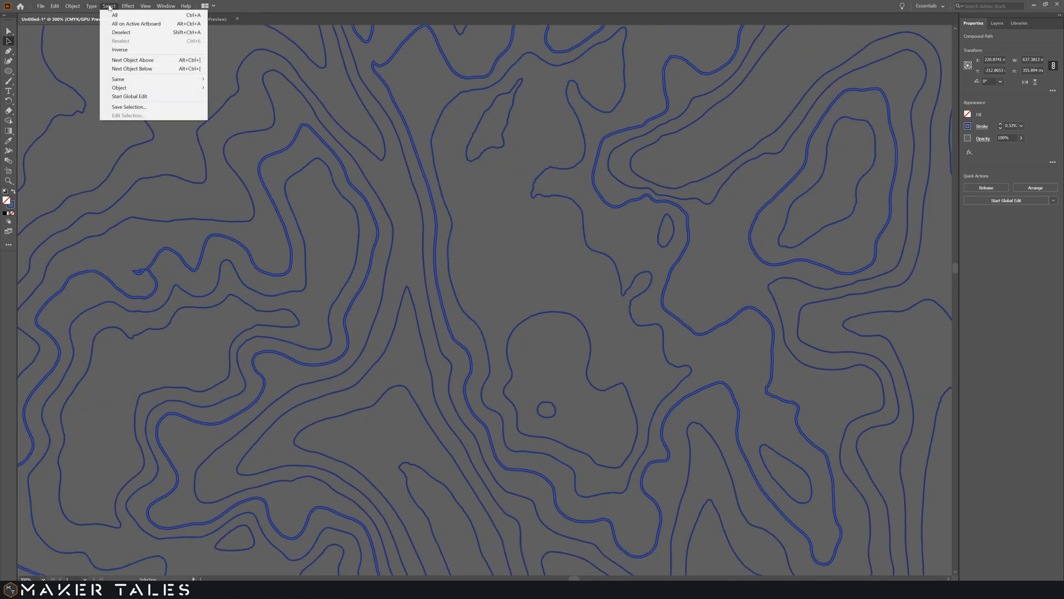
mouse_move(118, 79)
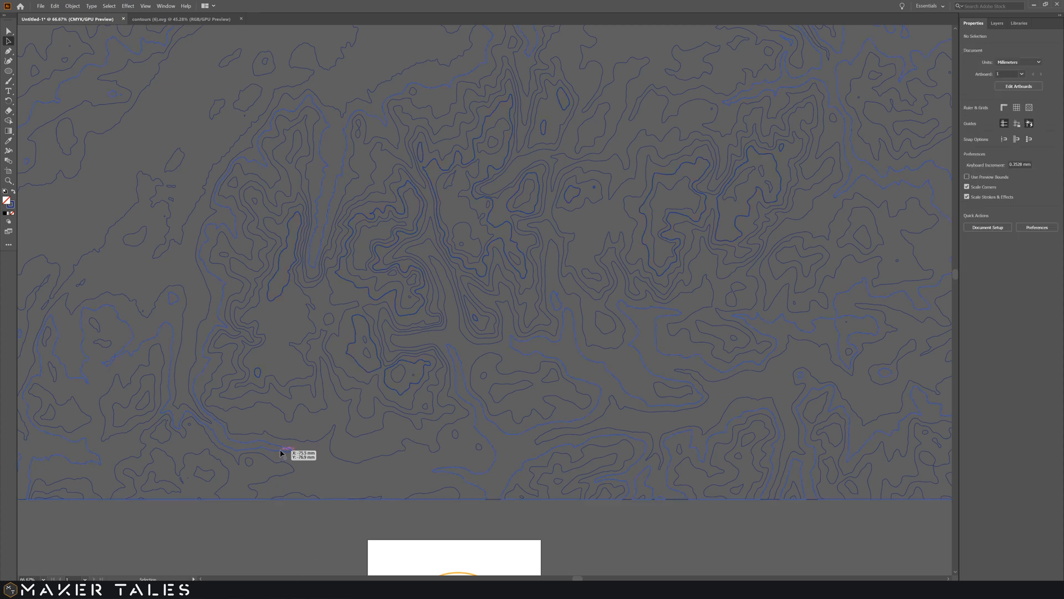
left_click(367, 377)
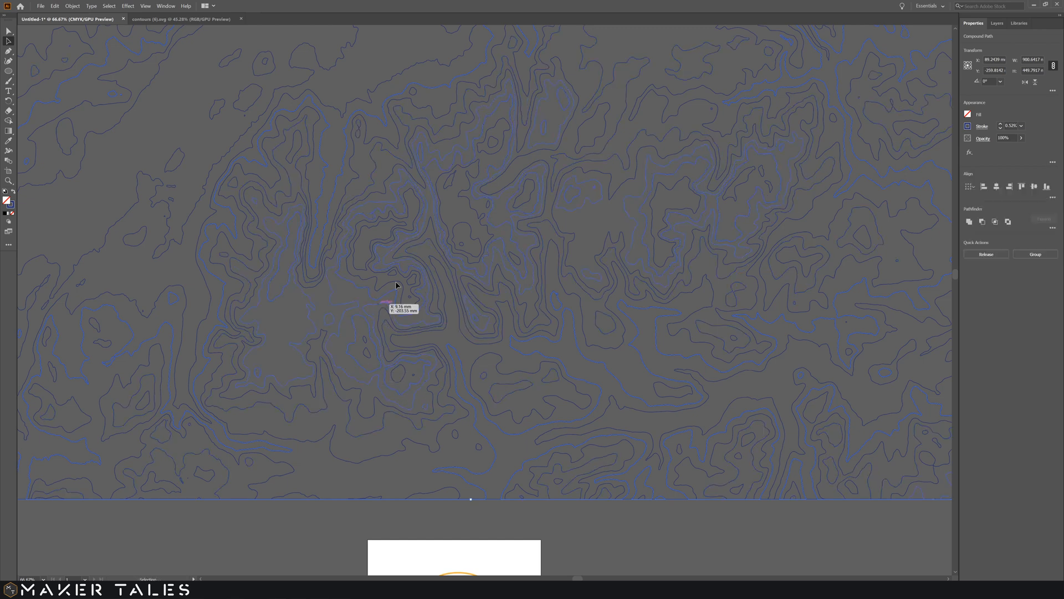
mouse_move(410, 270)
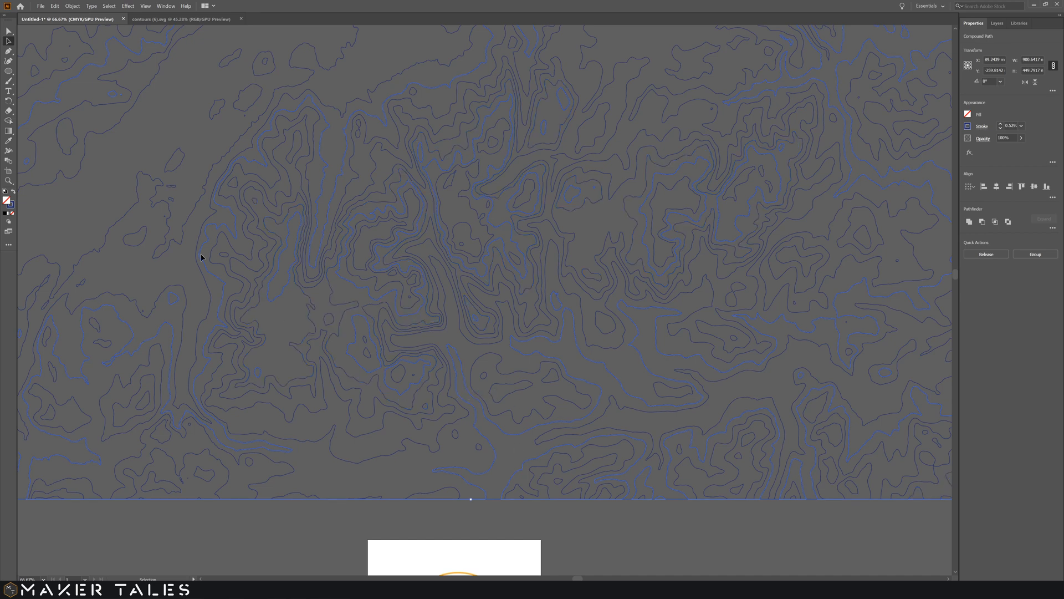
left_click(279, 296)
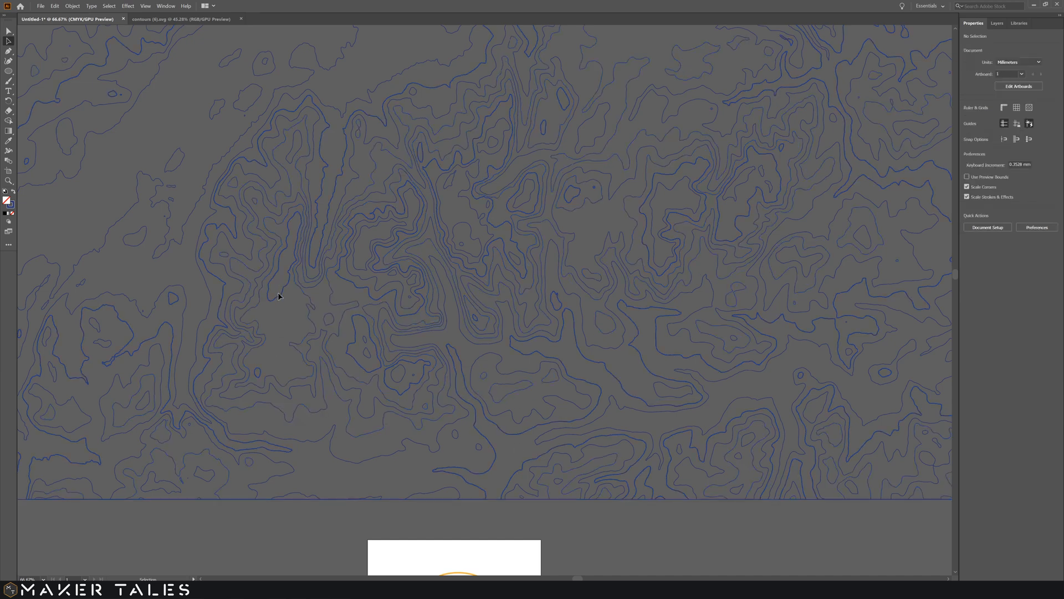
left_click(108, 6)
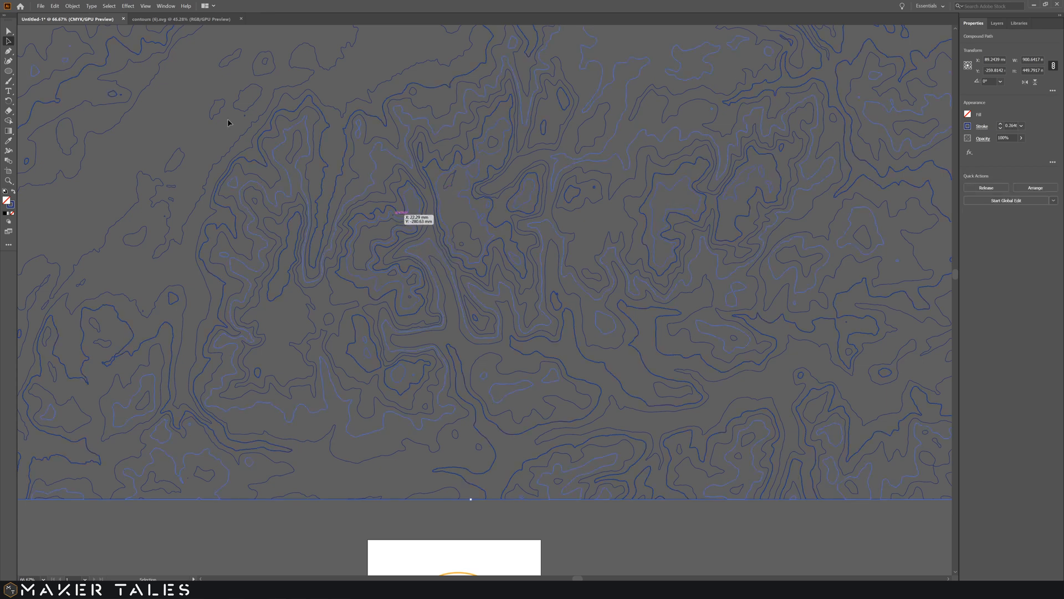
left_click(108, 6)
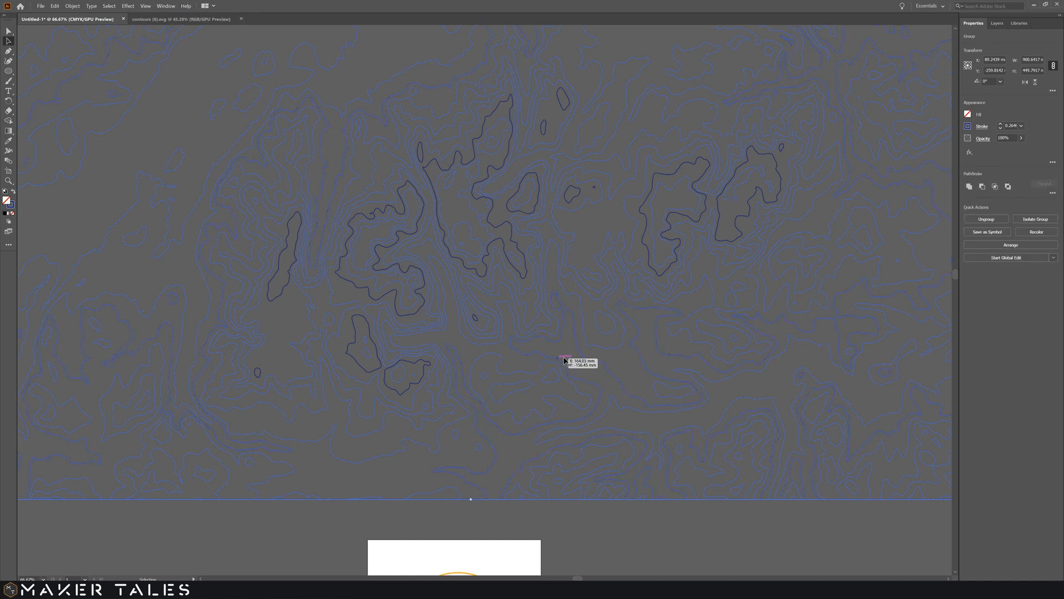
Drag the selected contour map over the artboard so the summit contours sit inside the orange circle.
left_click(557, 338)
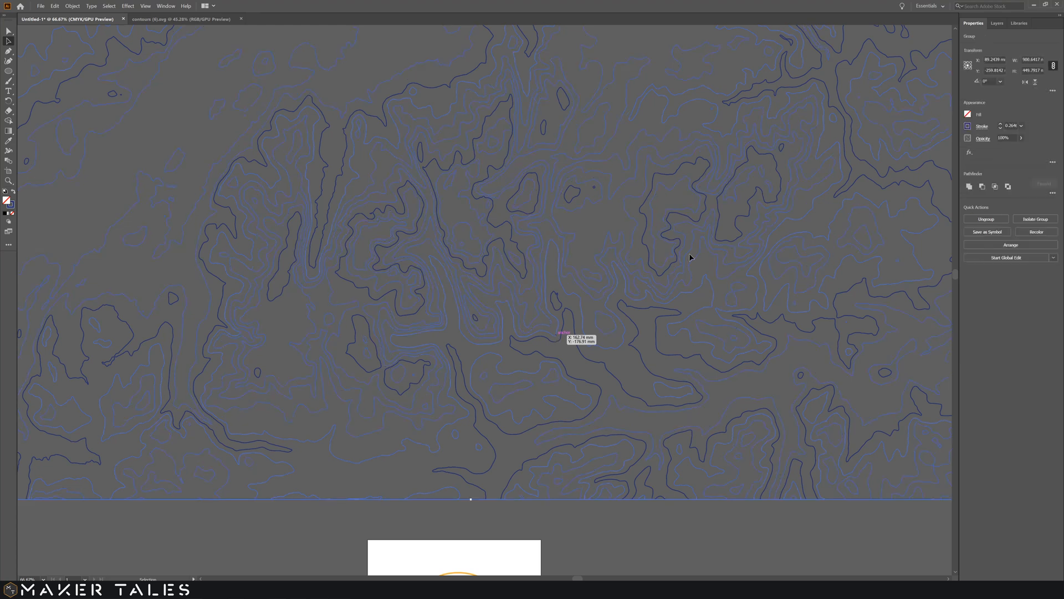
left_click(967, 127)
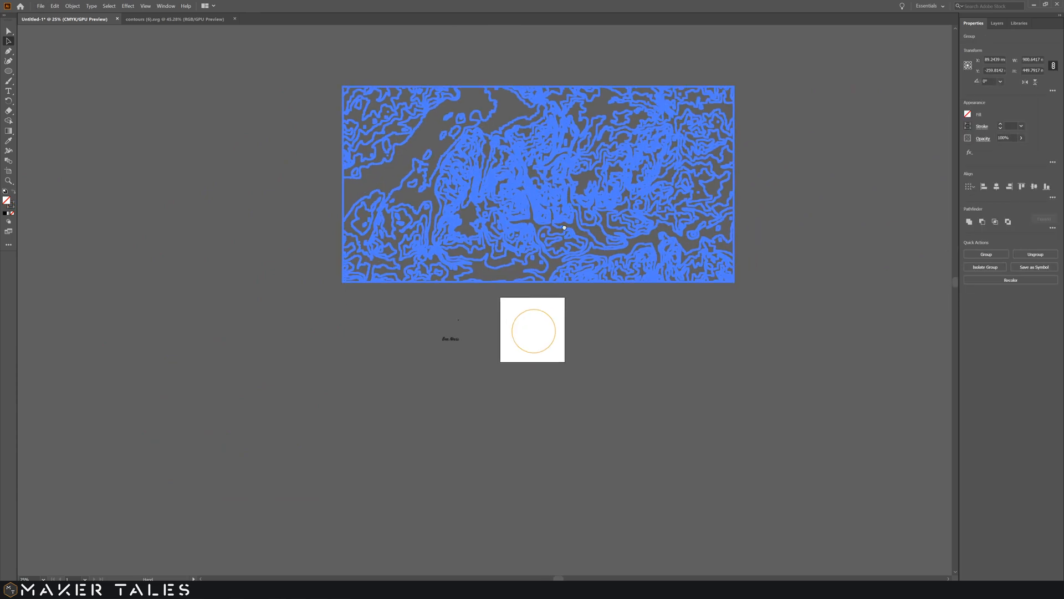
left_click_drag(565, 227, 526, 175)
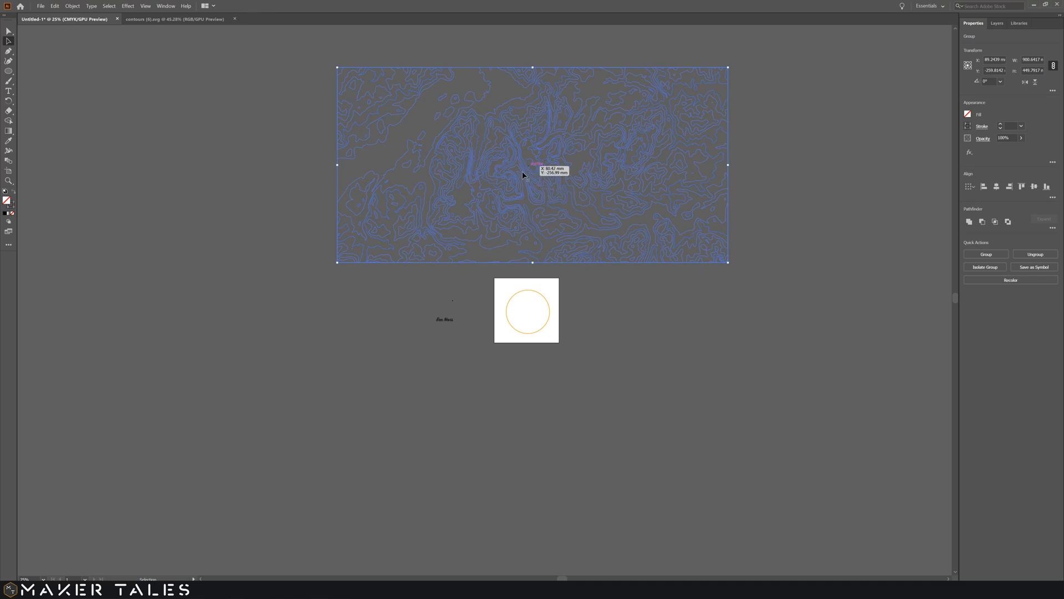
left_click_drag(533, 165, 531, 241)
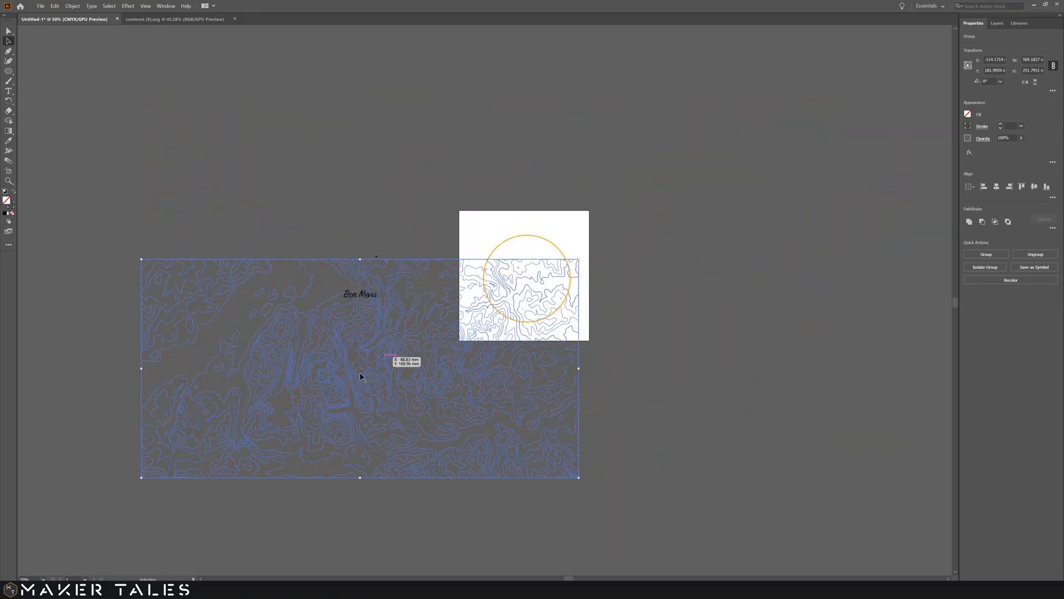
left_click_drag(360, 377, 532, 292)
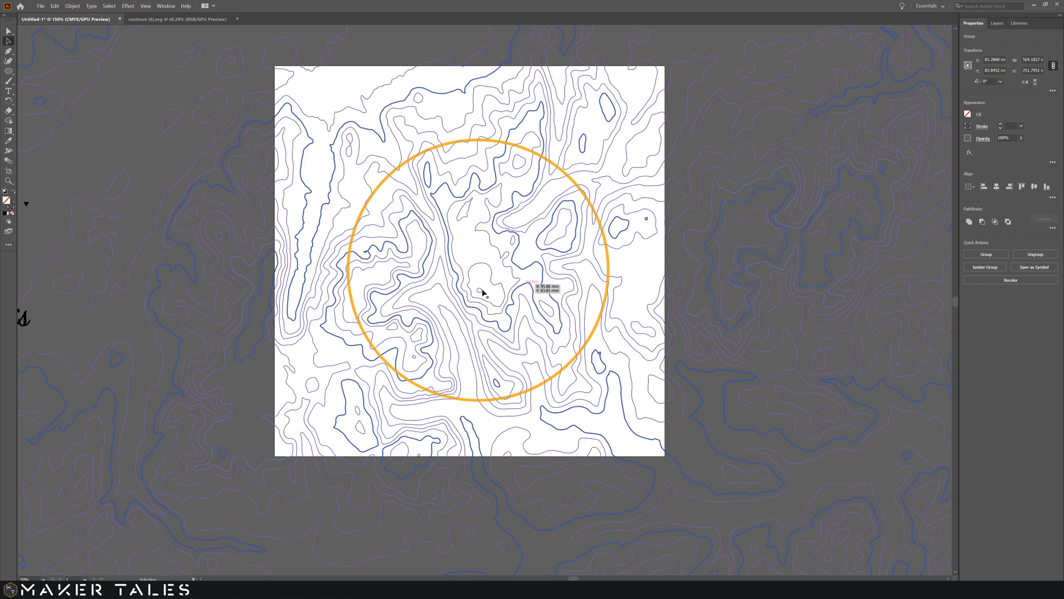
left_click_drag(483, 292, 499, 261)
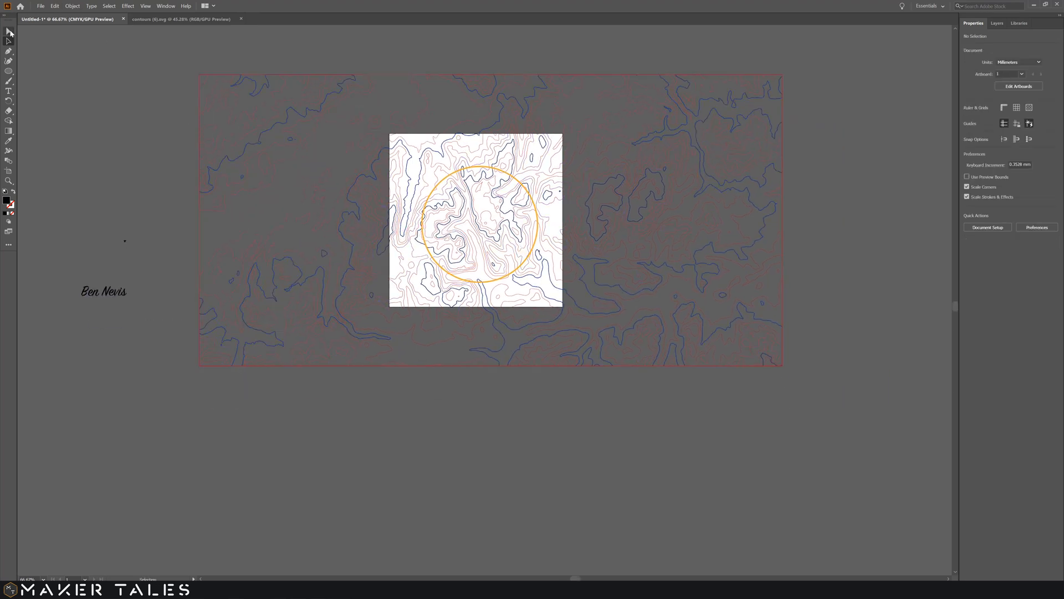
Delete the excess contour paths outside the artboard, leaving a square patch.
left_click(9, 40)
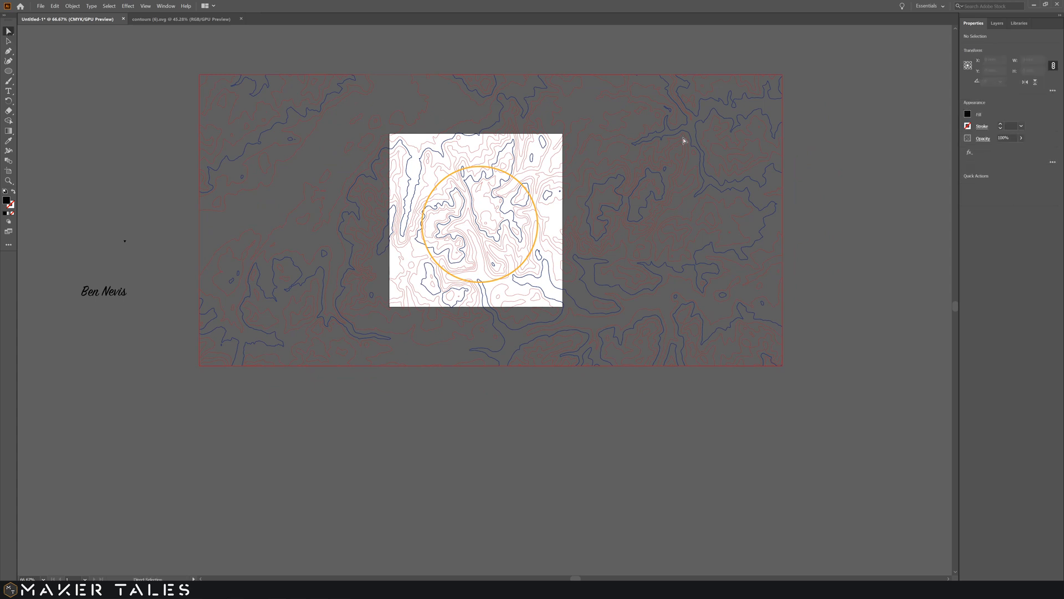
mouse_move(537, 421)
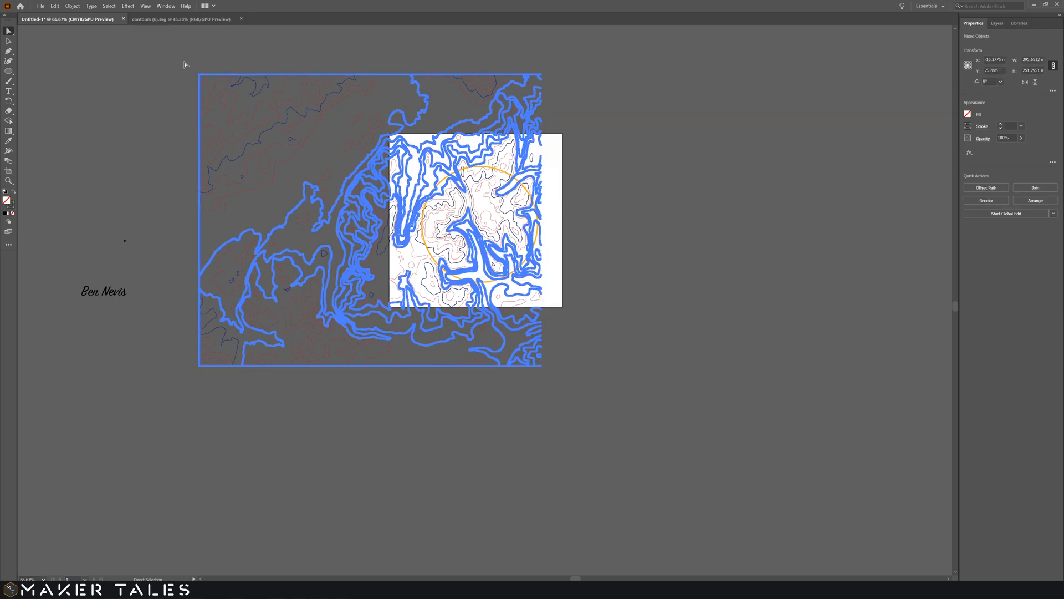
mouse_move(423, 414)
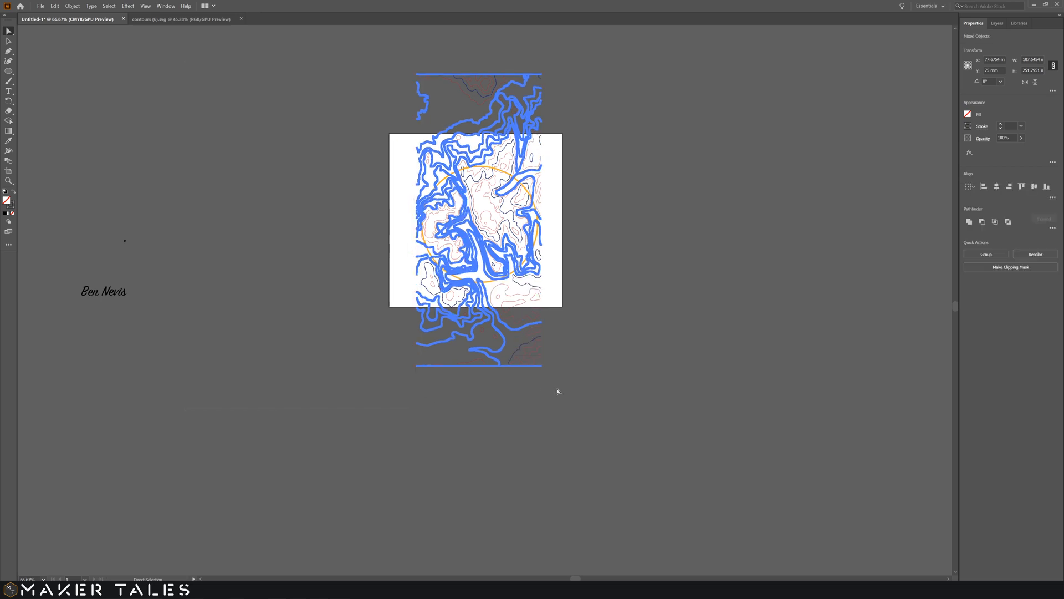
mouse_move(345, 289)
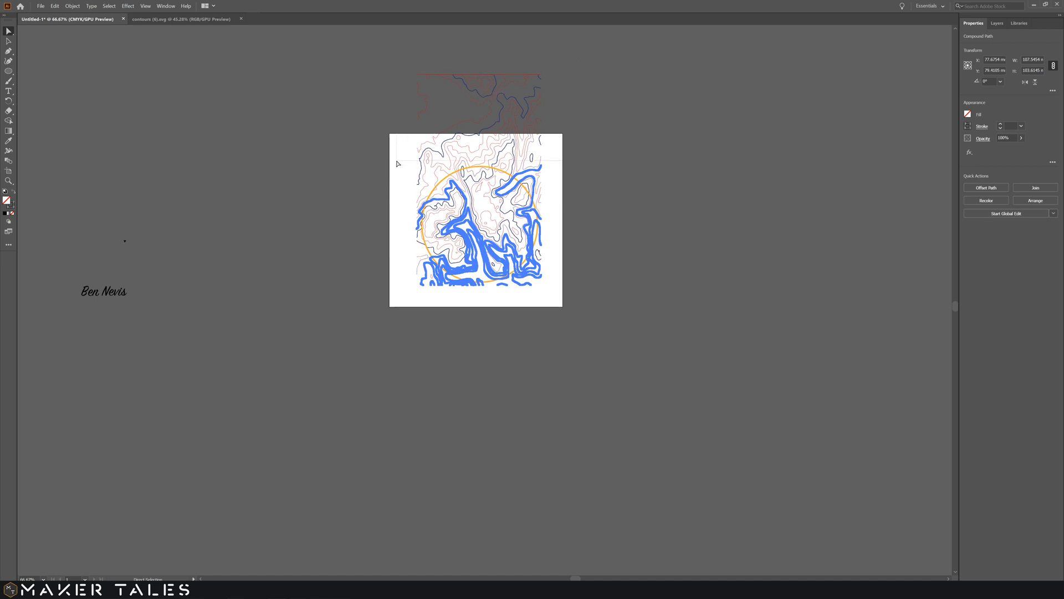
key("Delete")
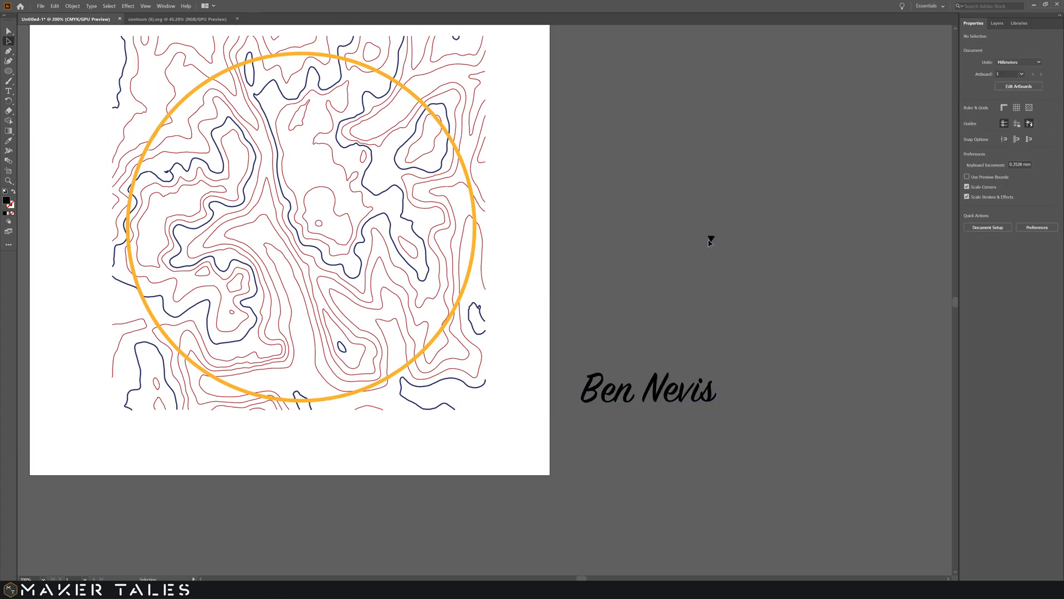
Draw a solid black three-sided polygon triangle beside the contour patch.
left_click(9, 72)
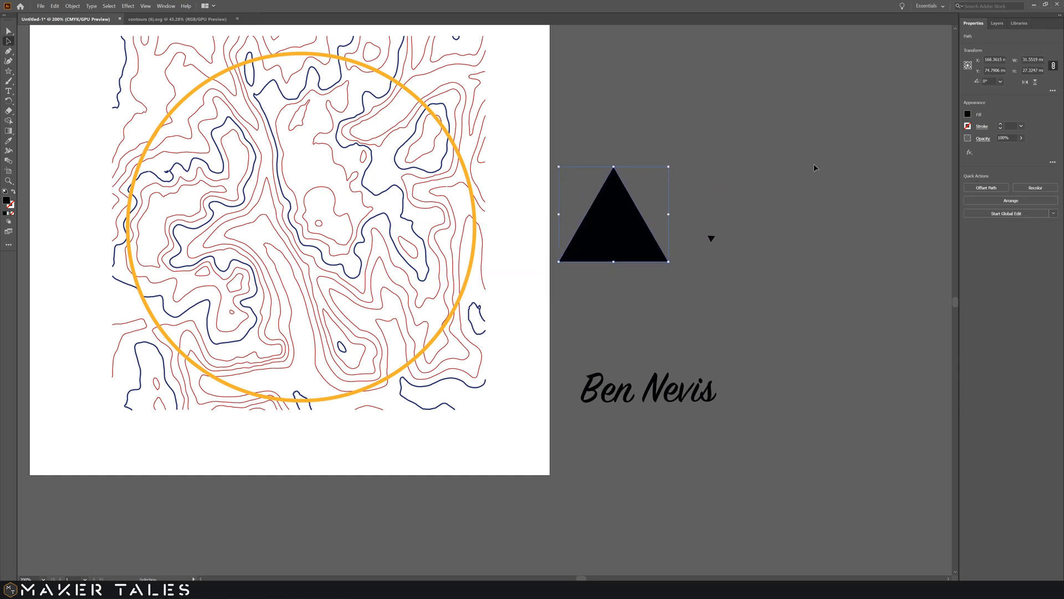
left_click(1032, 60)
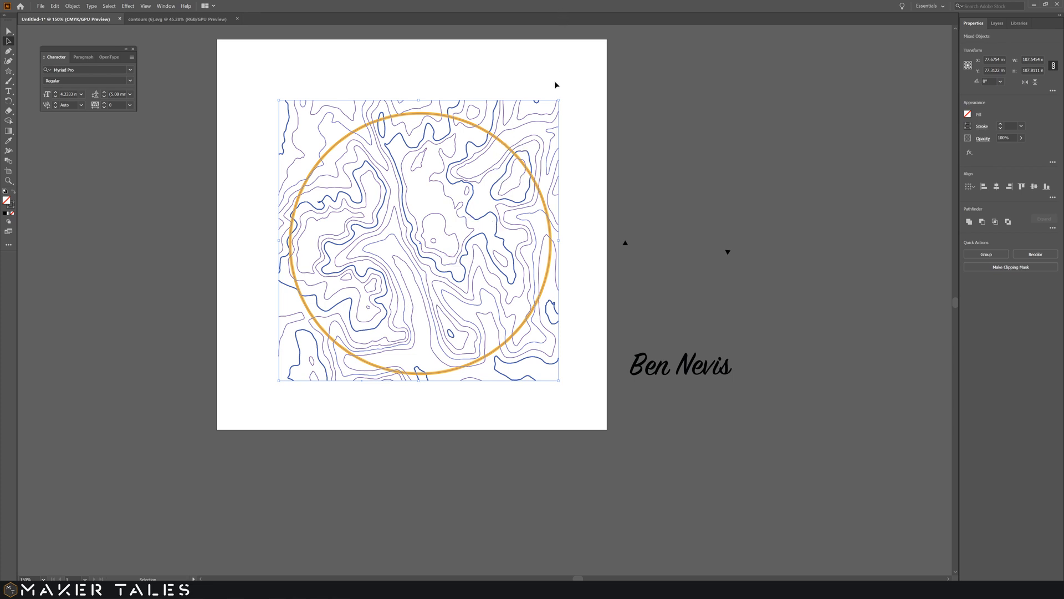
Enlarge the contour patch to fill the circle and put the 2 mm triangle in a summit ring.
left_click(227, 462)
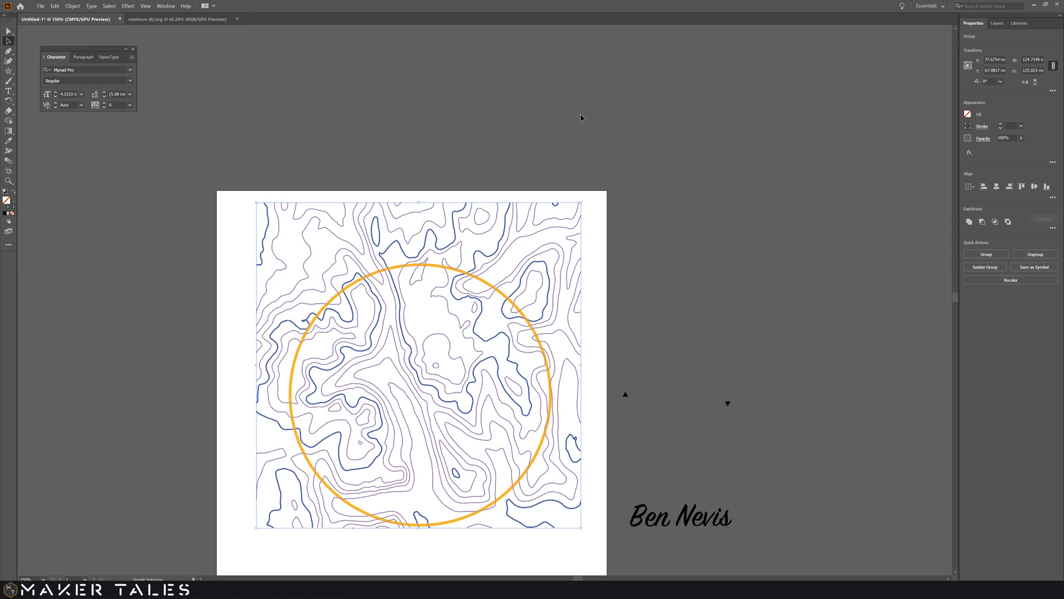
left_click_drag(419, 359, 427, 382)
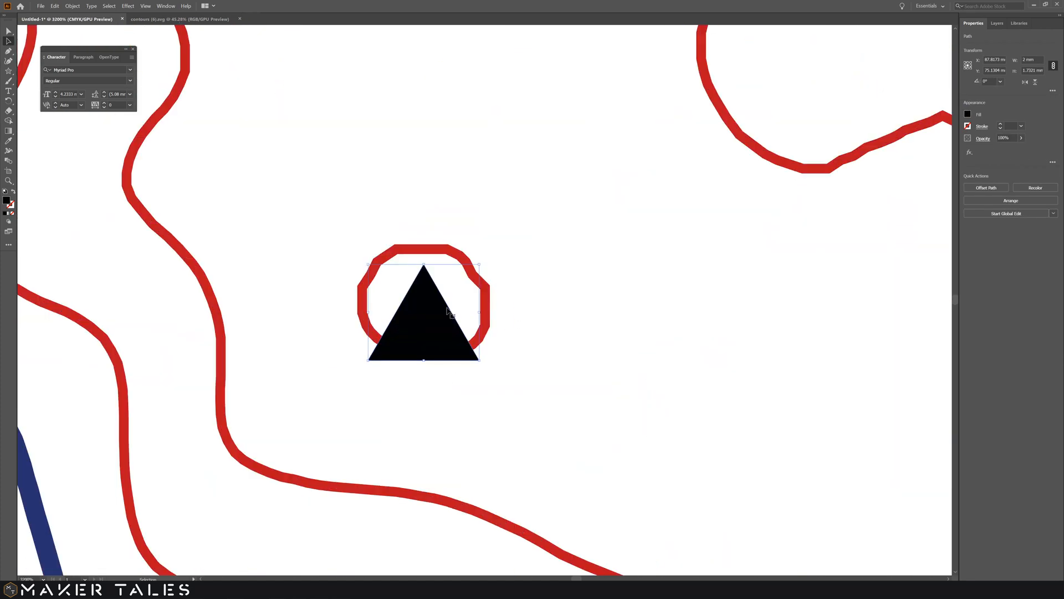
left_click_drag(447, 312, 429, 303)
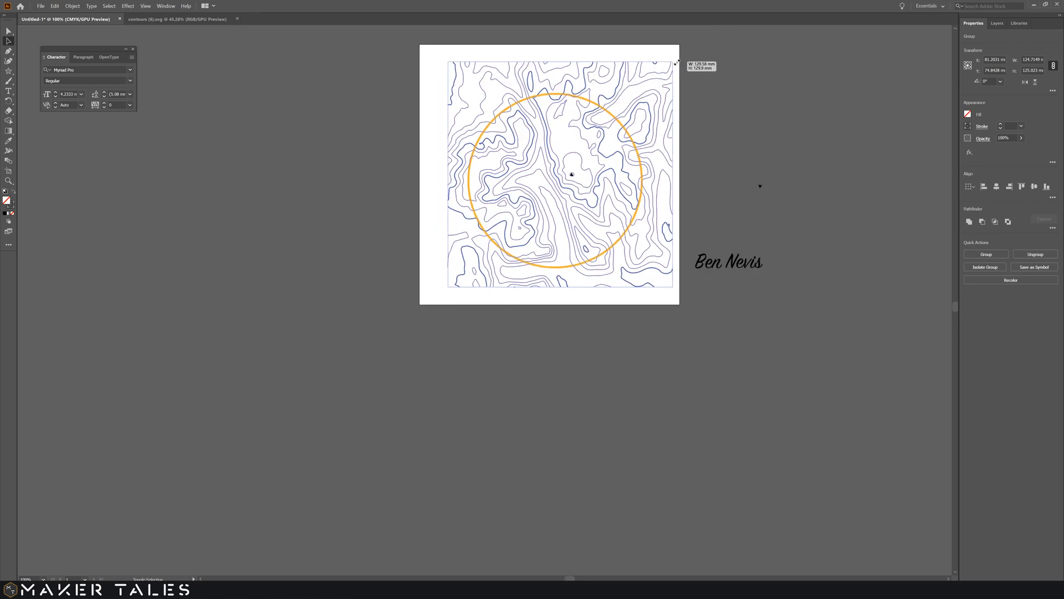
left_click_drag(676, 61, 698, 52)
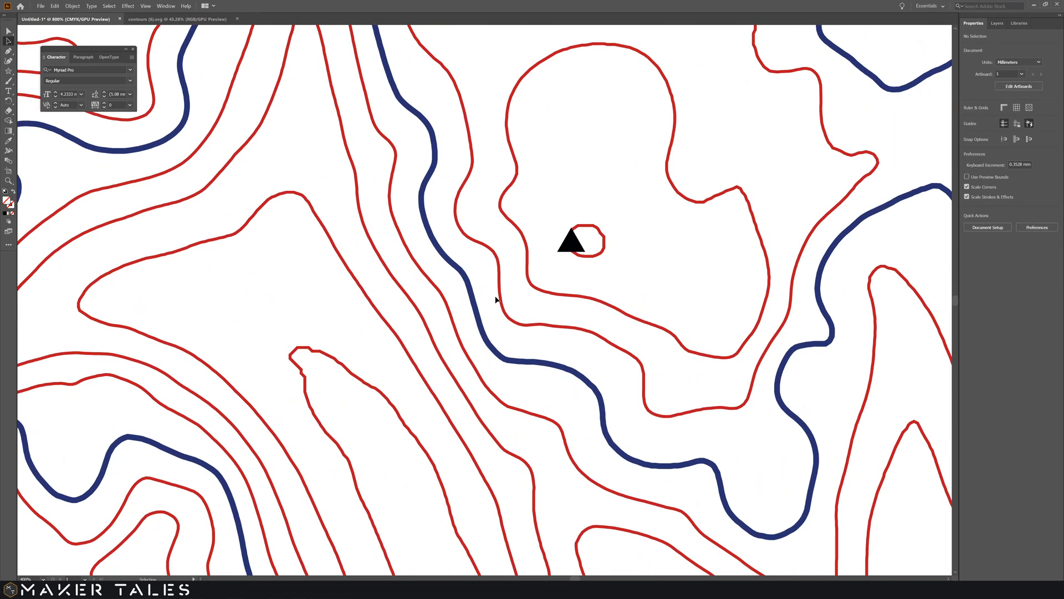
Nudge the black triangle onto the innermost summit contour loop.
left_click_drag(570, 243, 588, 242)
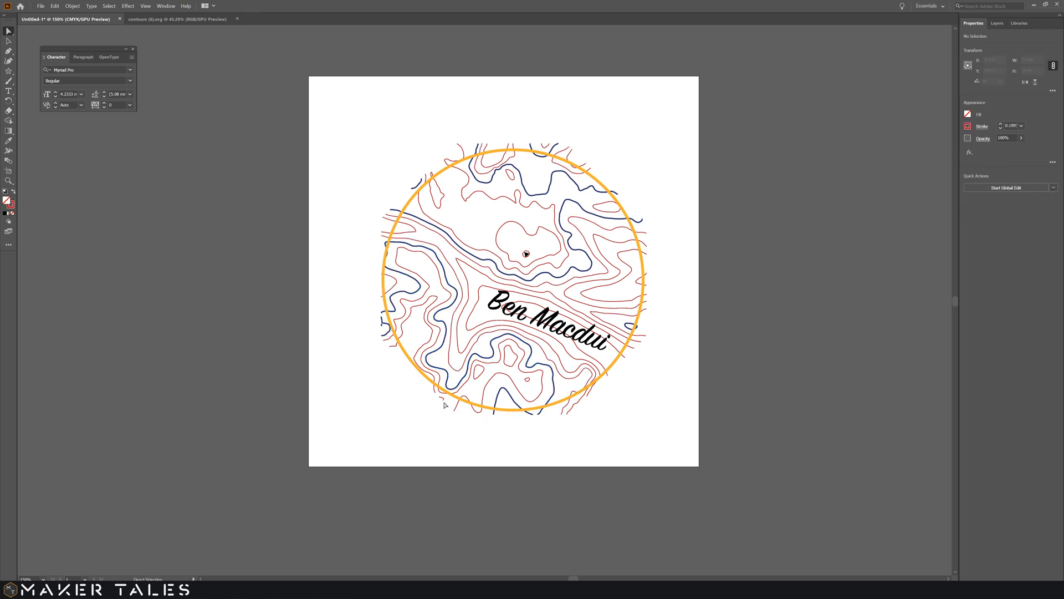
Rotate the clipped Ben Macdui contour design slightly so the title tilts less.
left_click(441, 399)
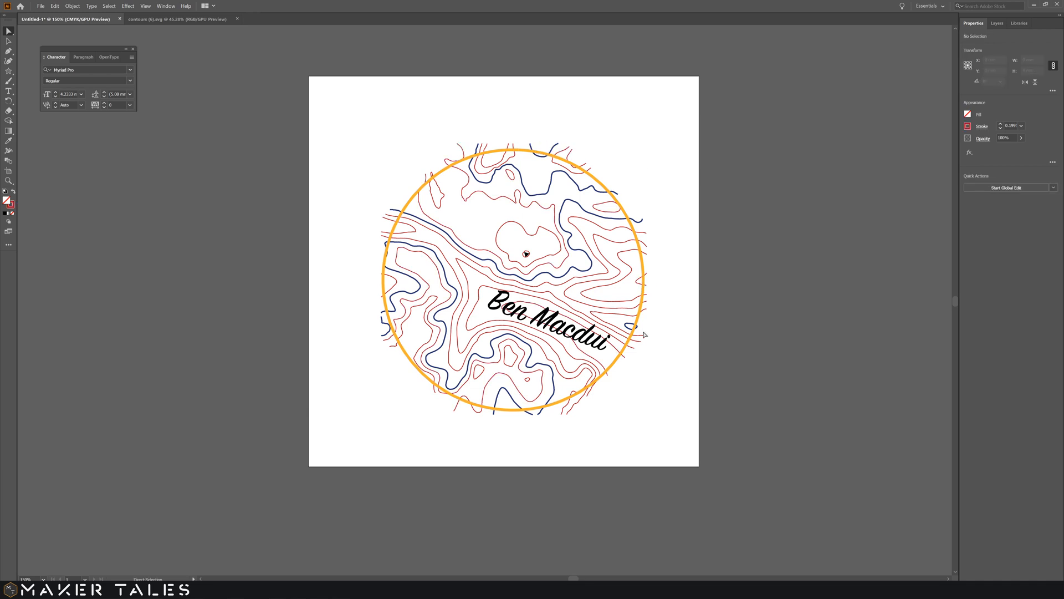
mouse_move(445, 290)
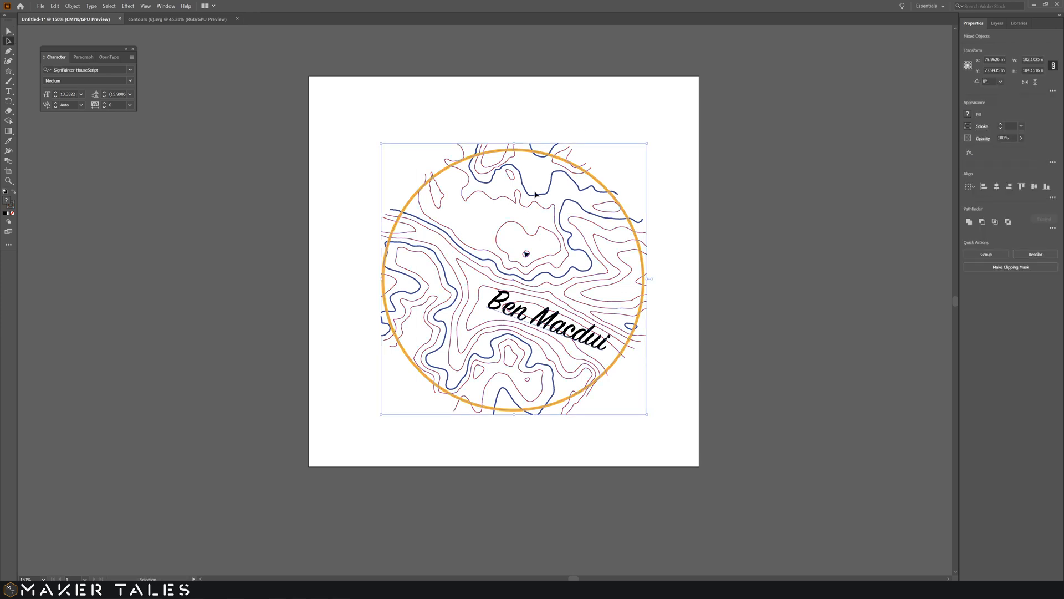
left_click_drag(647, 145, 635, 113)
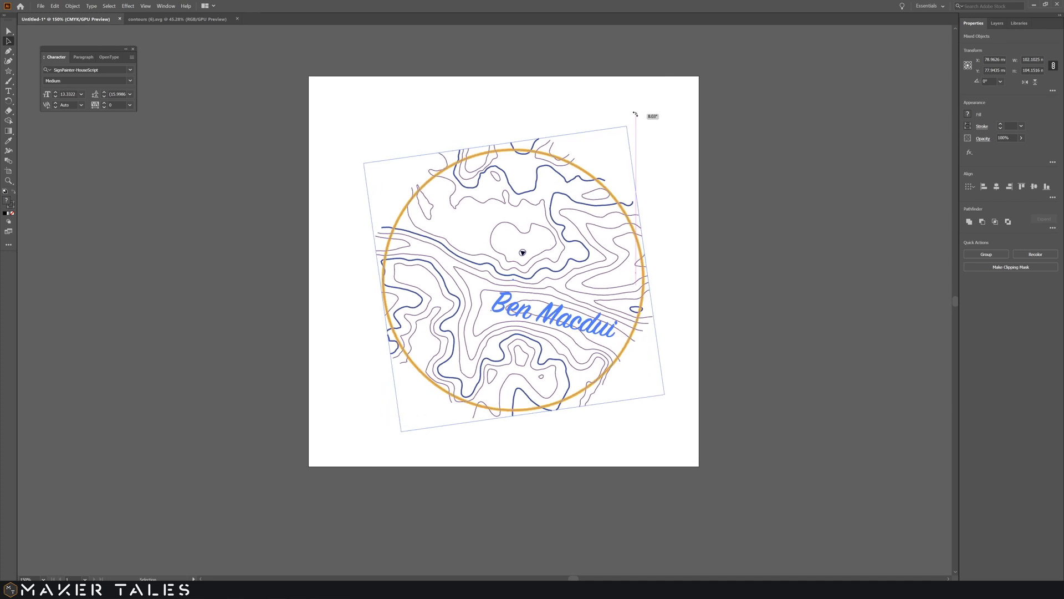
left_click_drag(636, 113, 594, 100)
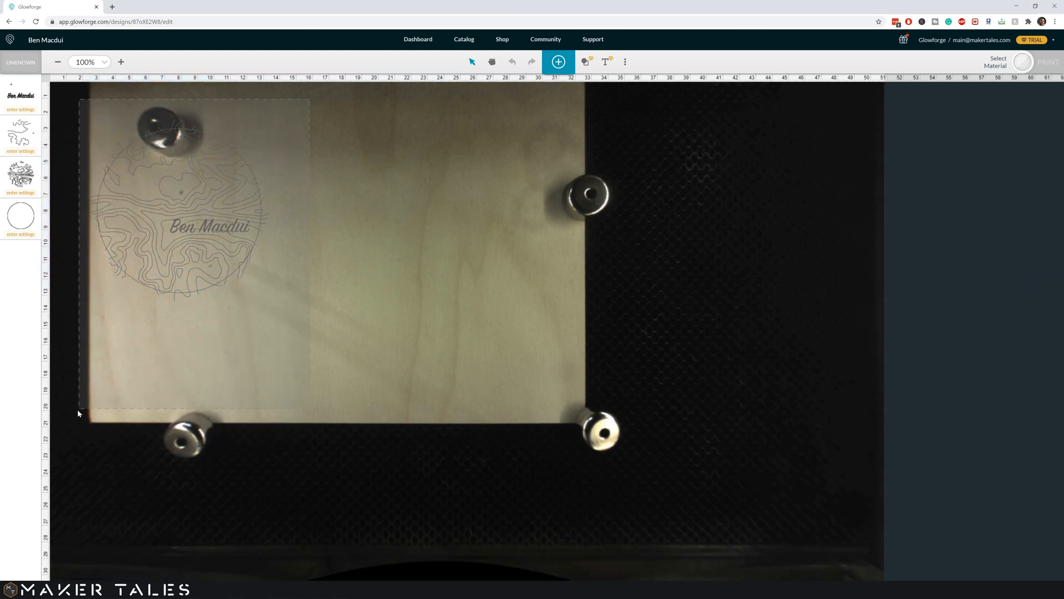
Place the design on the lower right of the birch board and set step one to 200/10.
left_click_drag(194, 197, 462, 299)
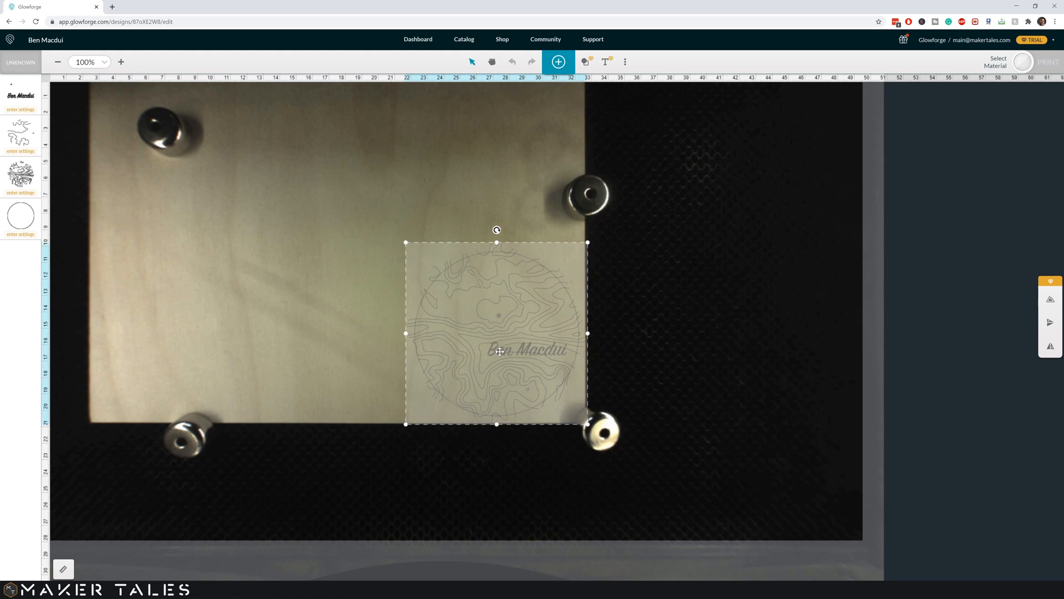
left_click(616, 257)
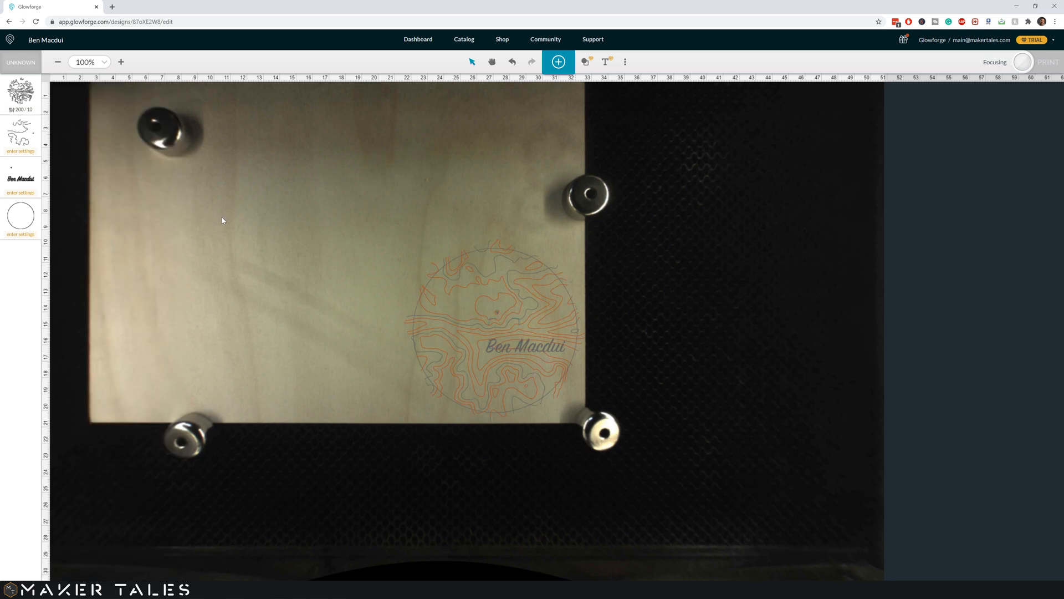
Assign the Birch KISS CUT preset (200/10) to the contour lines step.
left_click(20, 151)
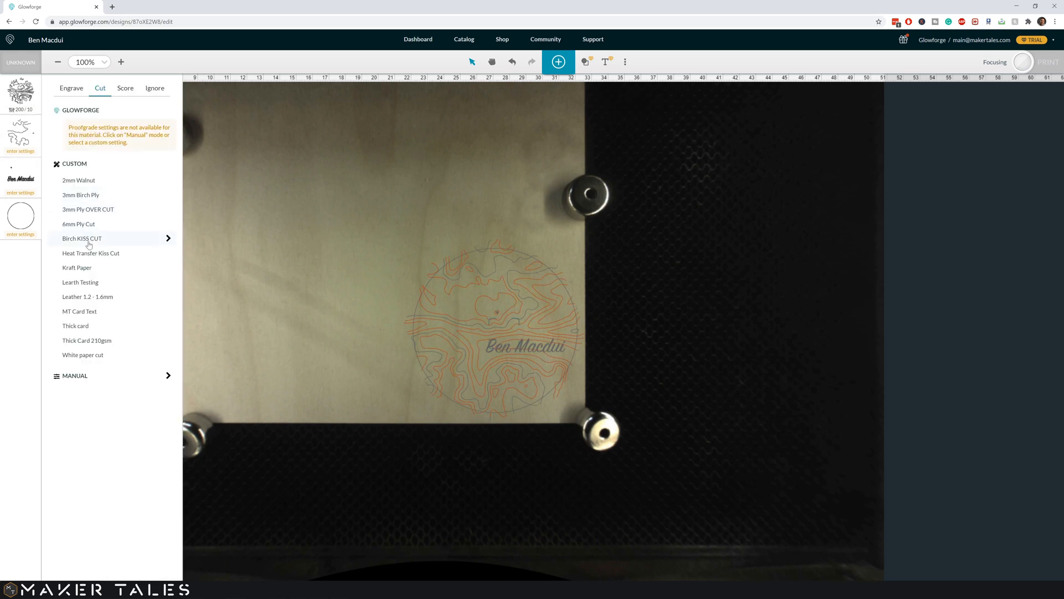
left_click(81, 239)
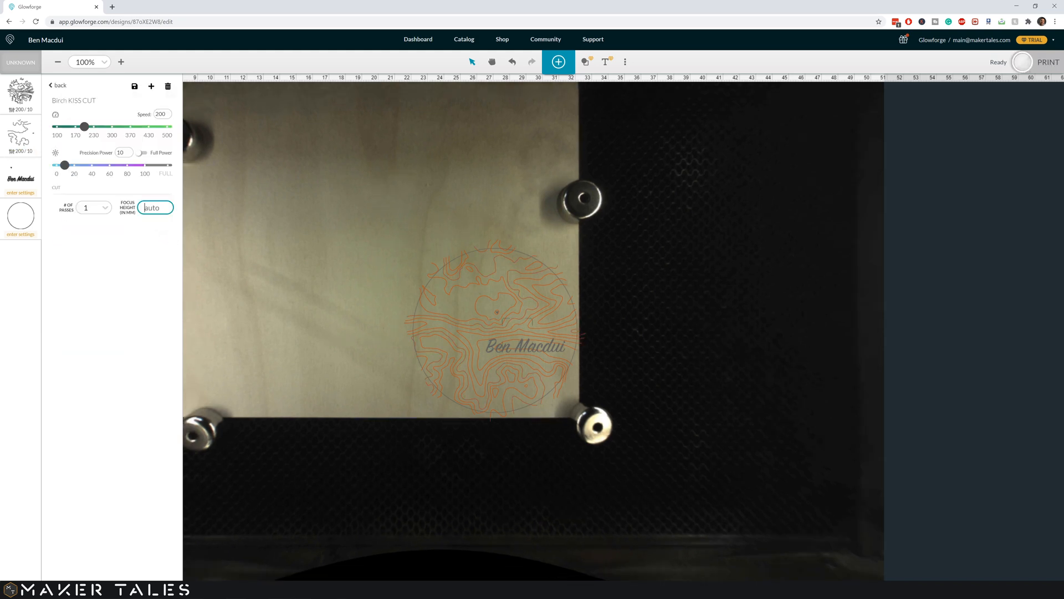
type("6 mm")
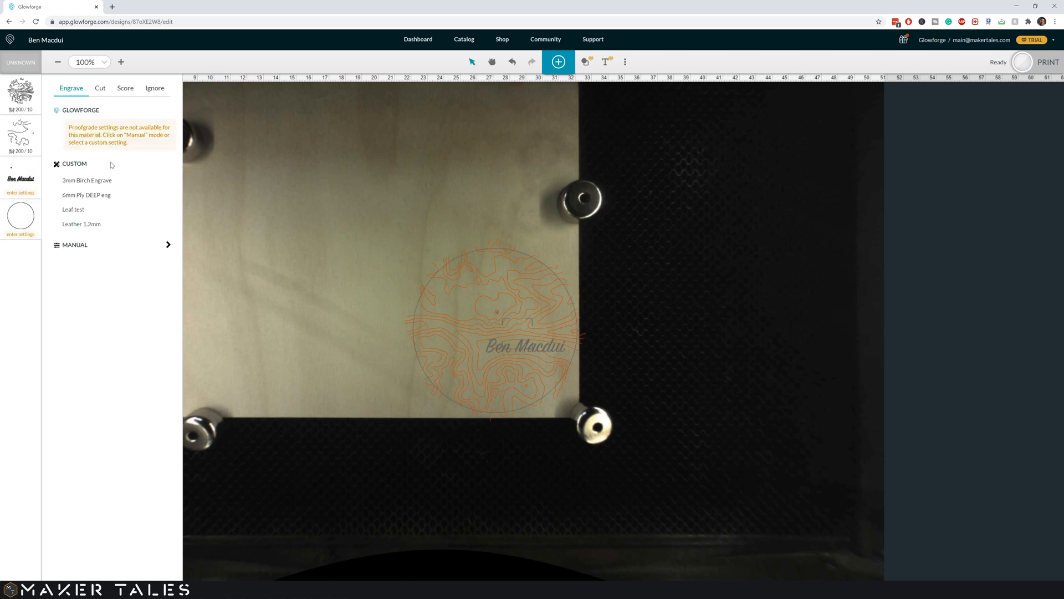
Give the title the 3mm Birch Engrave preset (1000/50) and the circle a 190/FULL cut.
left_click(87, 179)
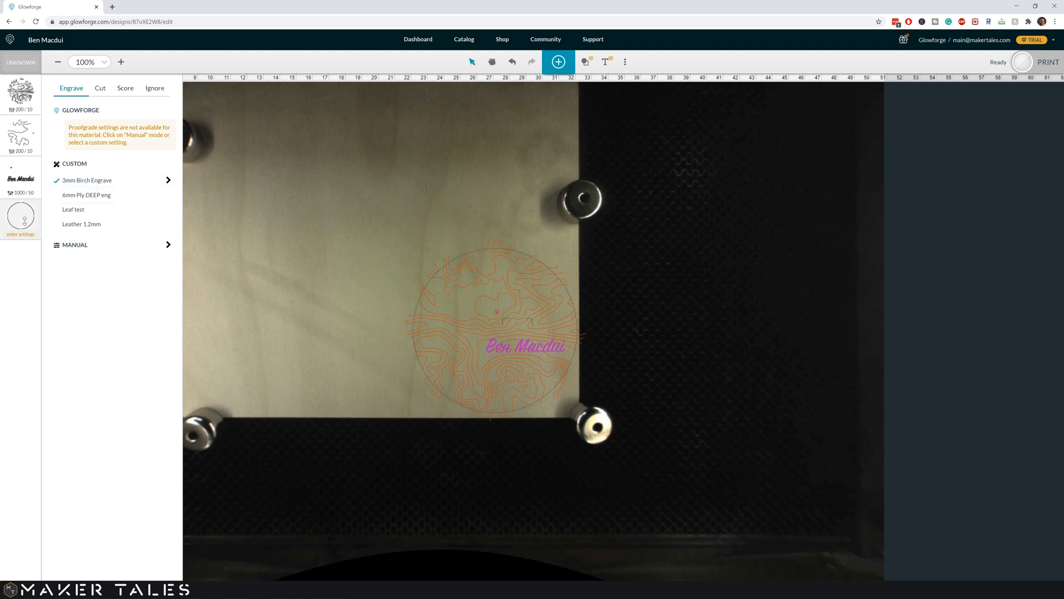
left_click(100, 88)
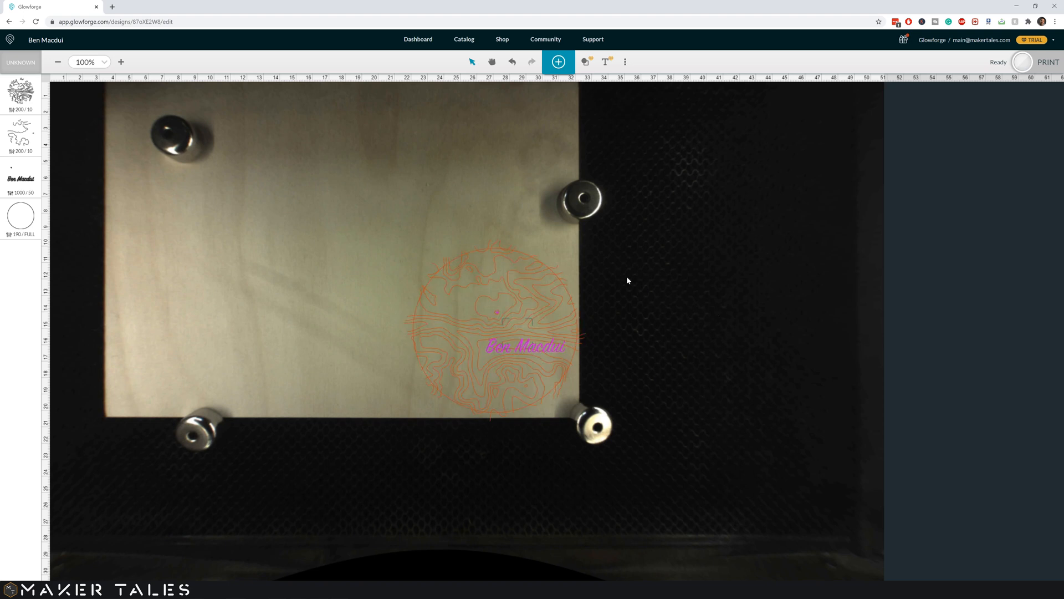
left_click(496, 333)
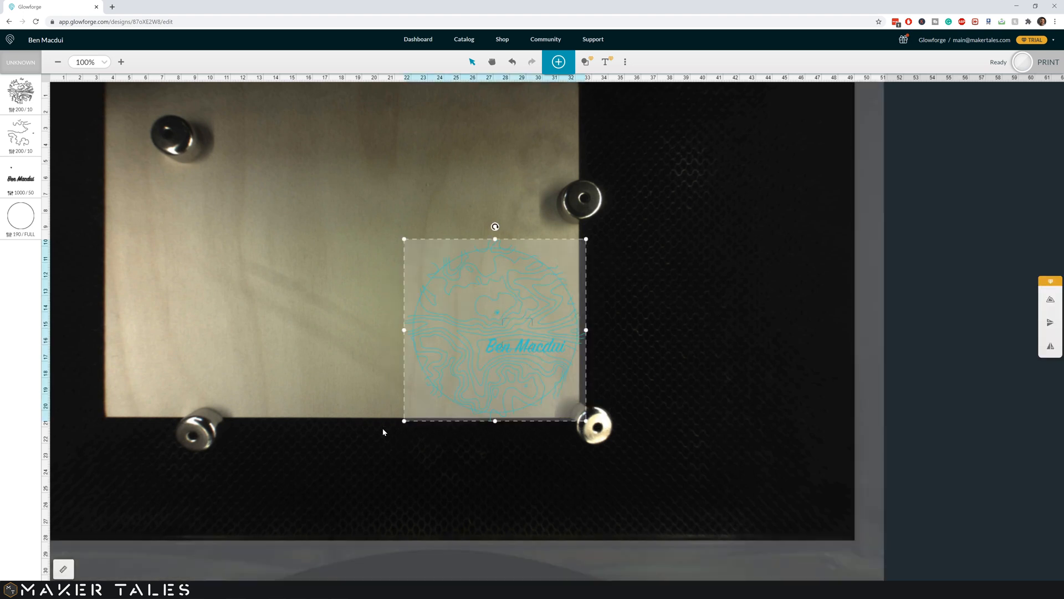